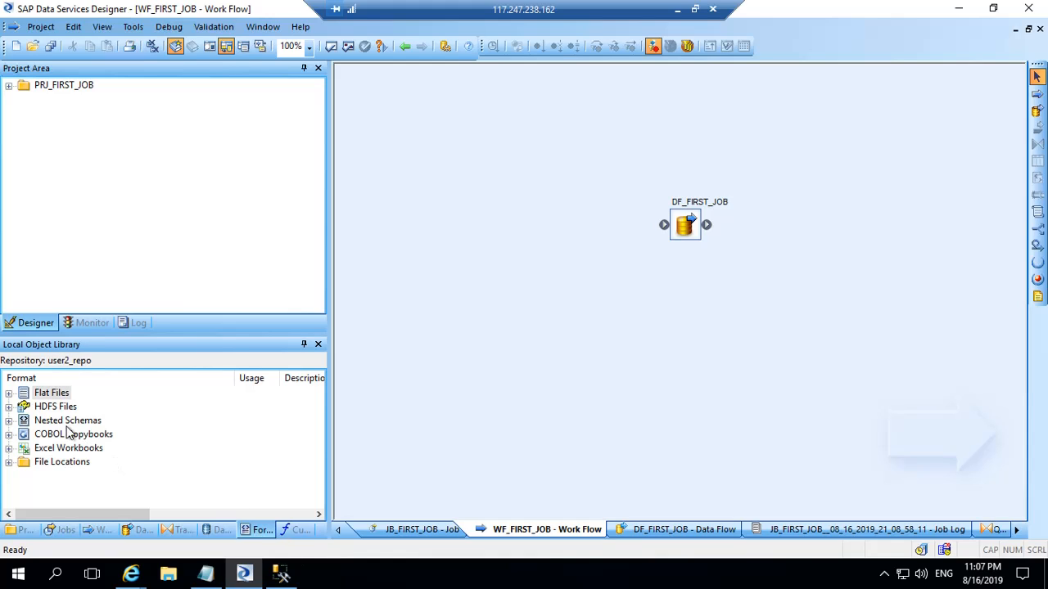
- Create a new flat file format from Flat Files and begin naming it FF_CUST_MASTER
{"action": "right_click", "coordinate": [51, 393]}
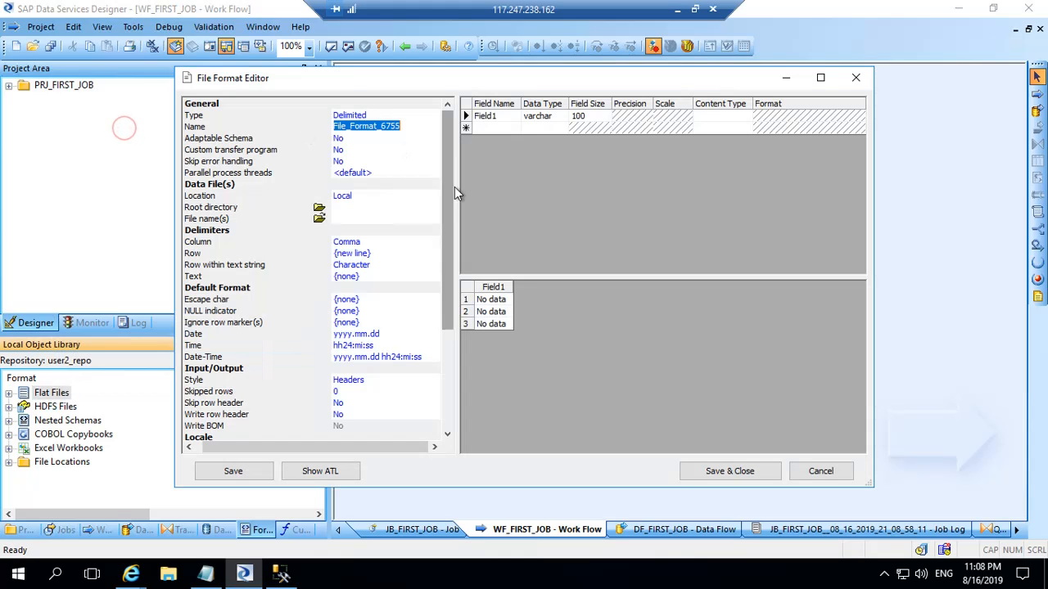
{"action": "left_click", "coordinate": [385, 126]}
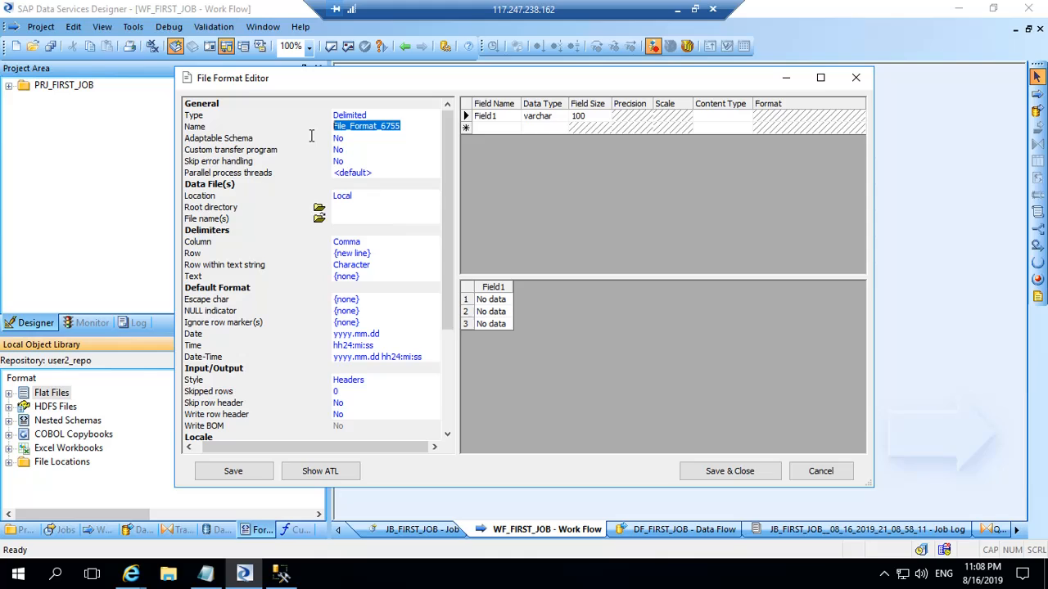
{"action": "type", "text": "FF_CUST_MASTER"}
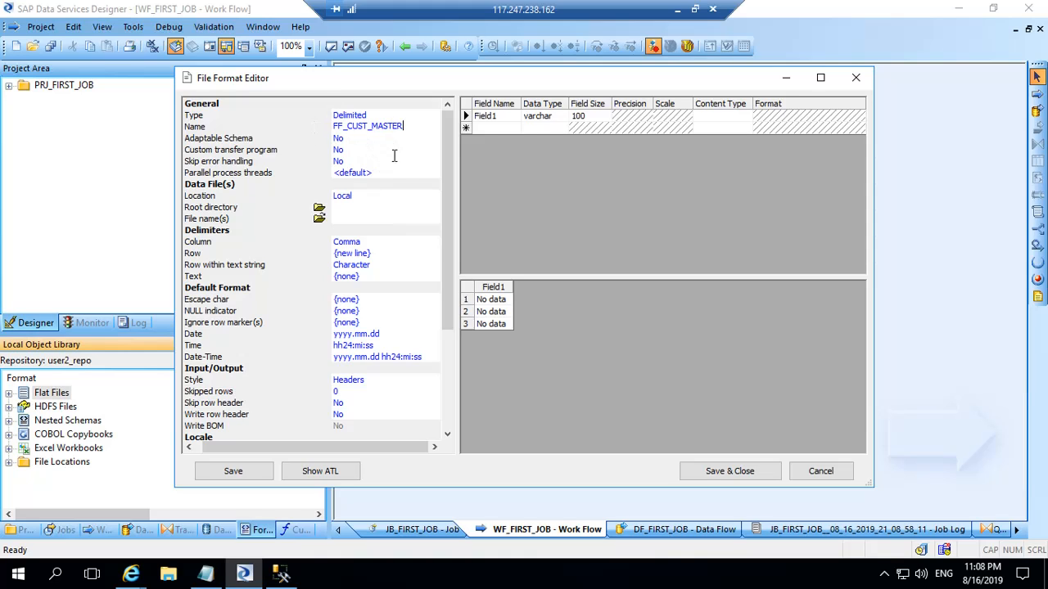
{"action": "mouse_move", "coordinate": [252, 184]}
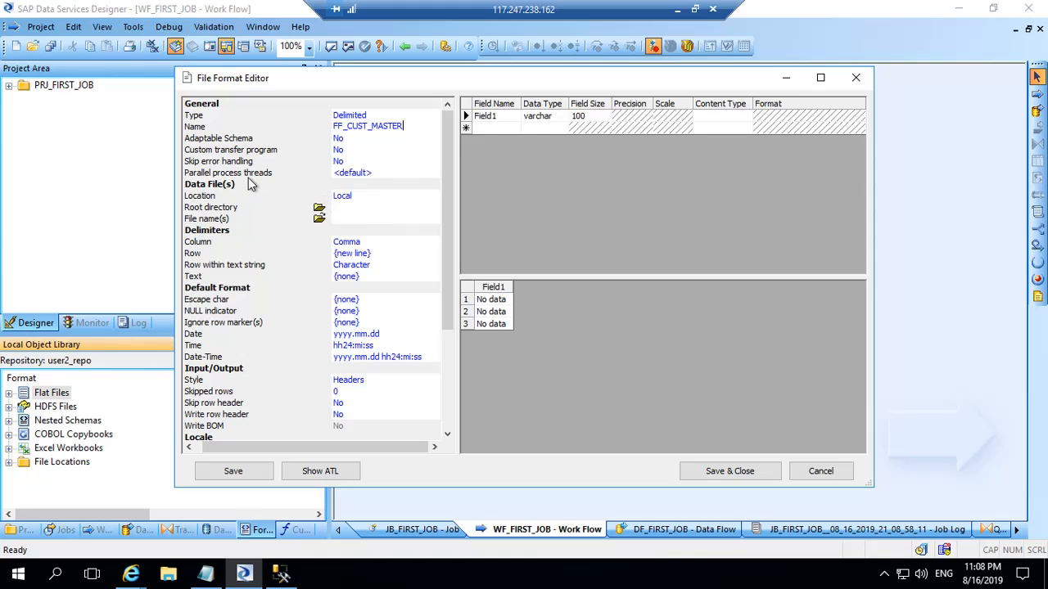
{"action": "mouse_move", "coordinate": [391, 199]}
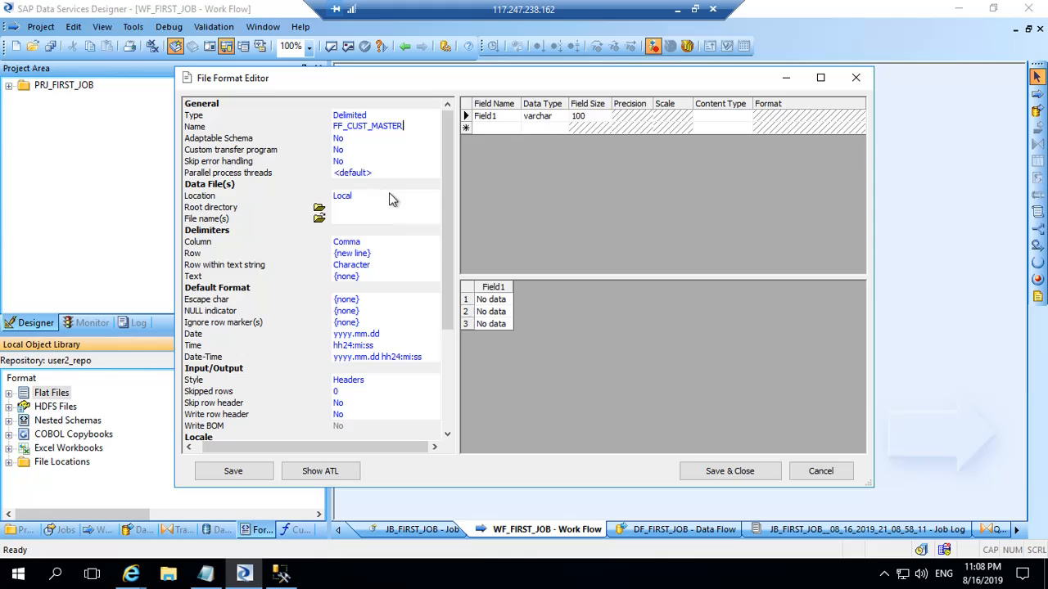
{"action": "left_click", "coordinate": [385, 196]}
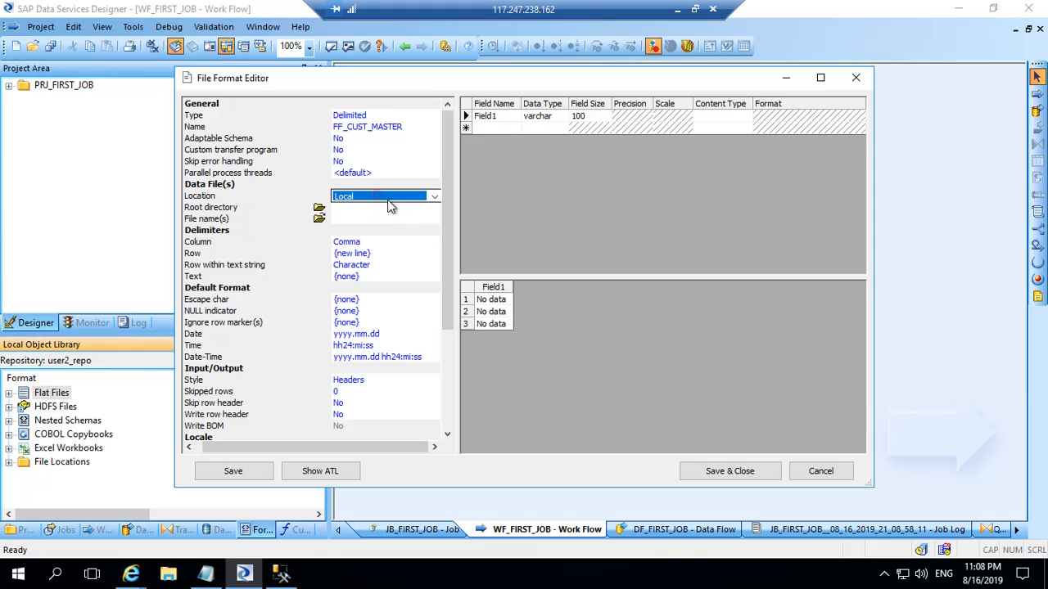
{"action": "left_click", "coordinate": [435, 196]}
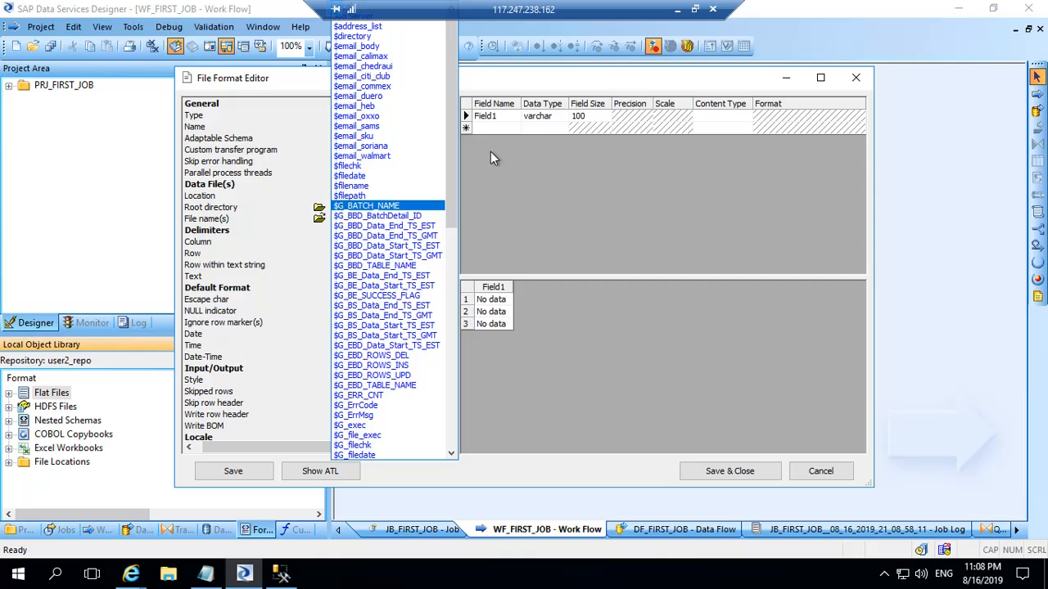
{"action": "mouse_move", "coordinate": [492, 172]}
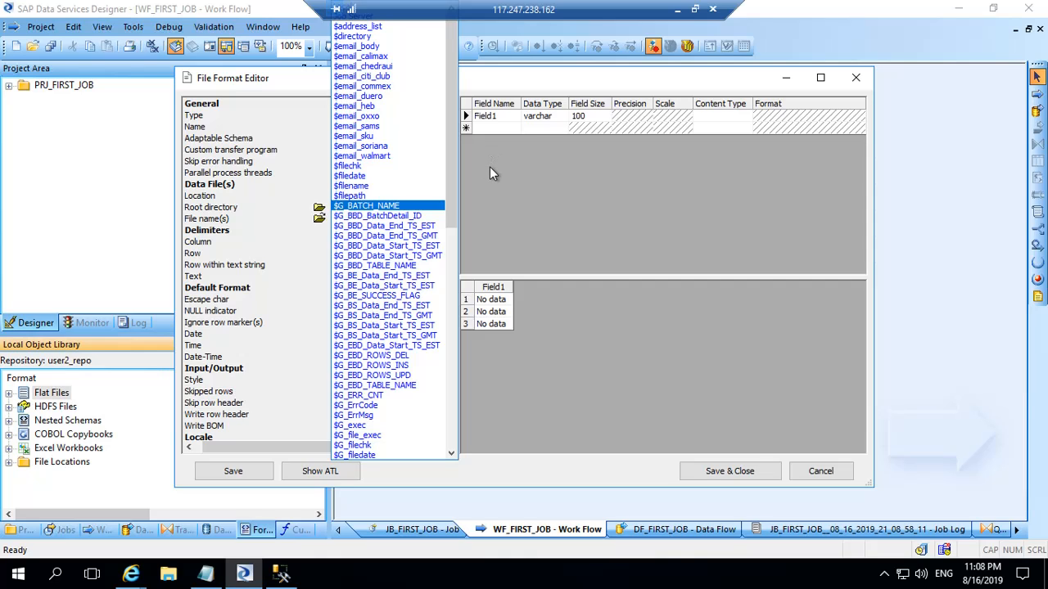
{"action": "left_click", "coordinate": [377, 197]}
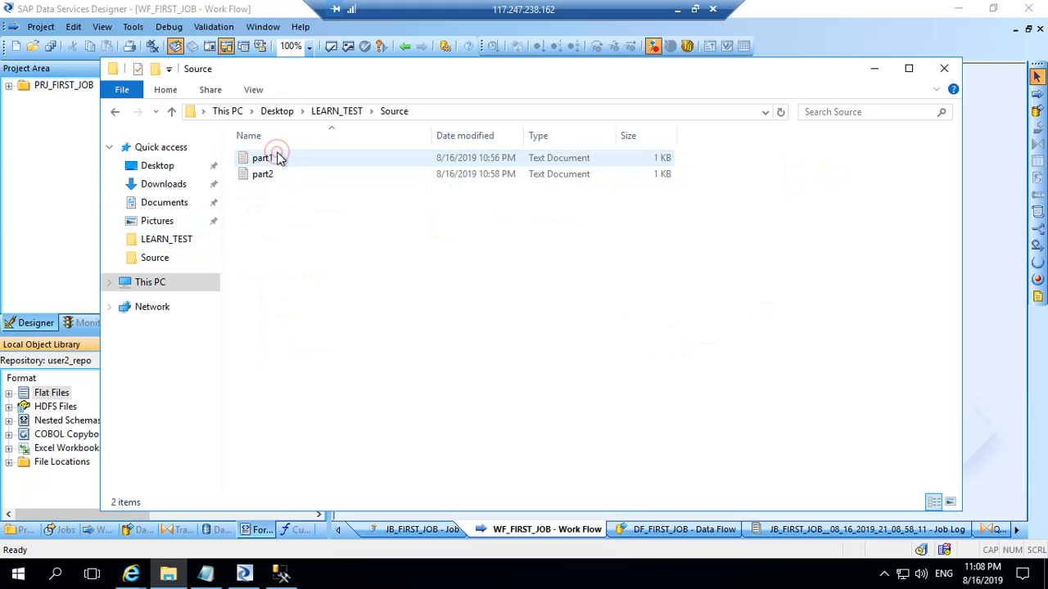
- Inspect part1 in Notepad: header plus records 1,Apple,USA and 2,SAP,Germany
{"action": "double_click", "coordinate": [263, 157]}
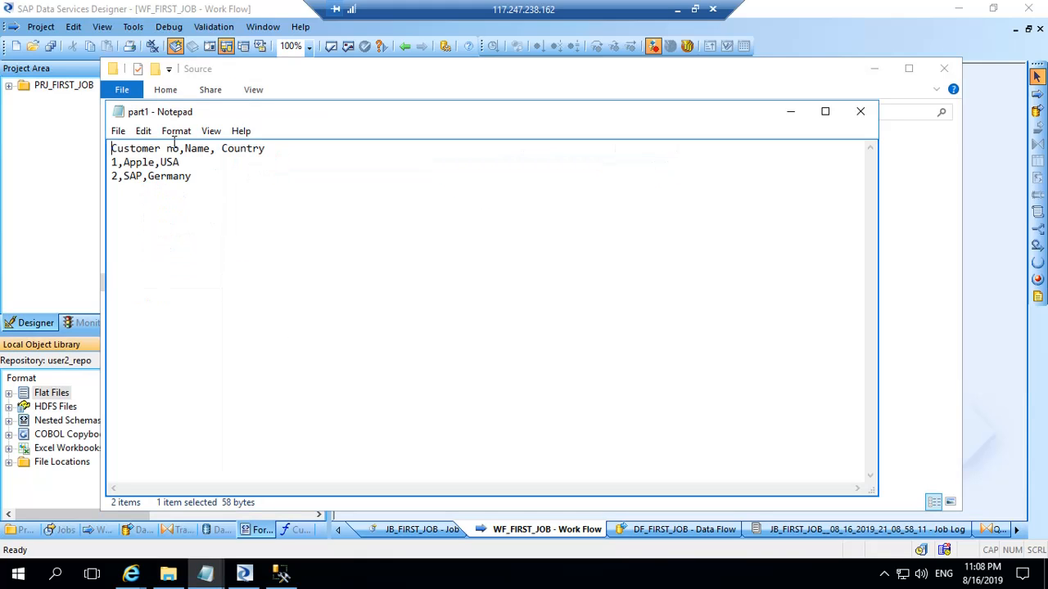
{"action": "mouse_move", "coordinate": [128, 196]}
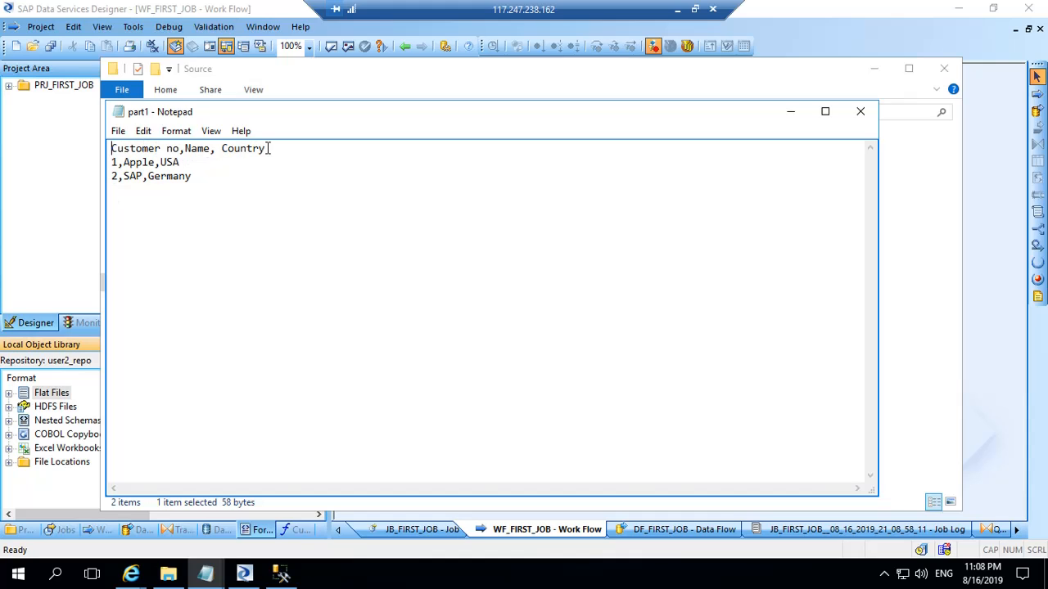
{"action": "mouse_move", "coordinate": [252, 159]}
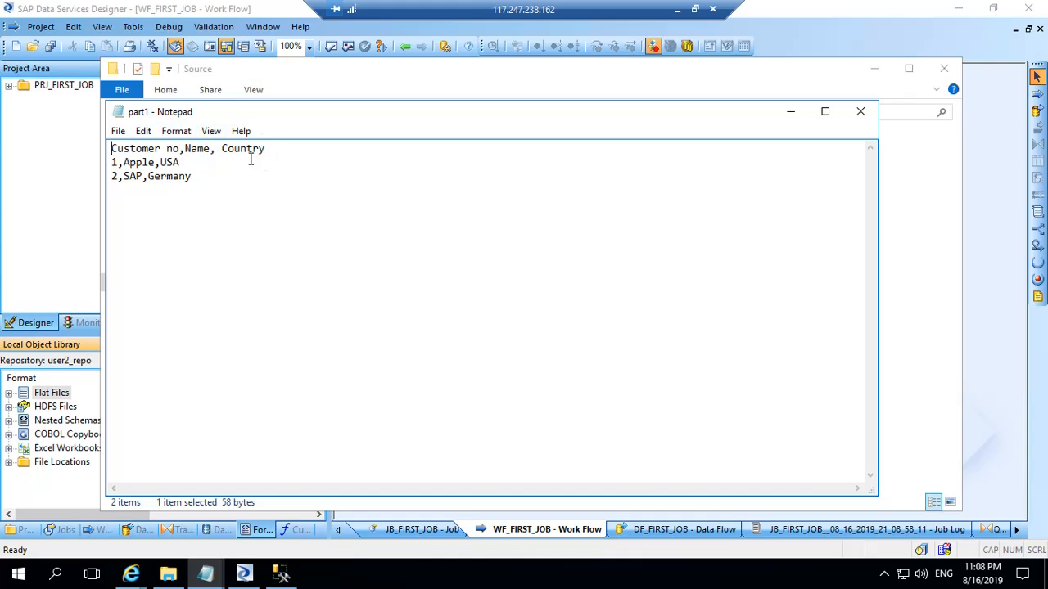
{"action": "mouse_move", "coordinate": [286, 167]}
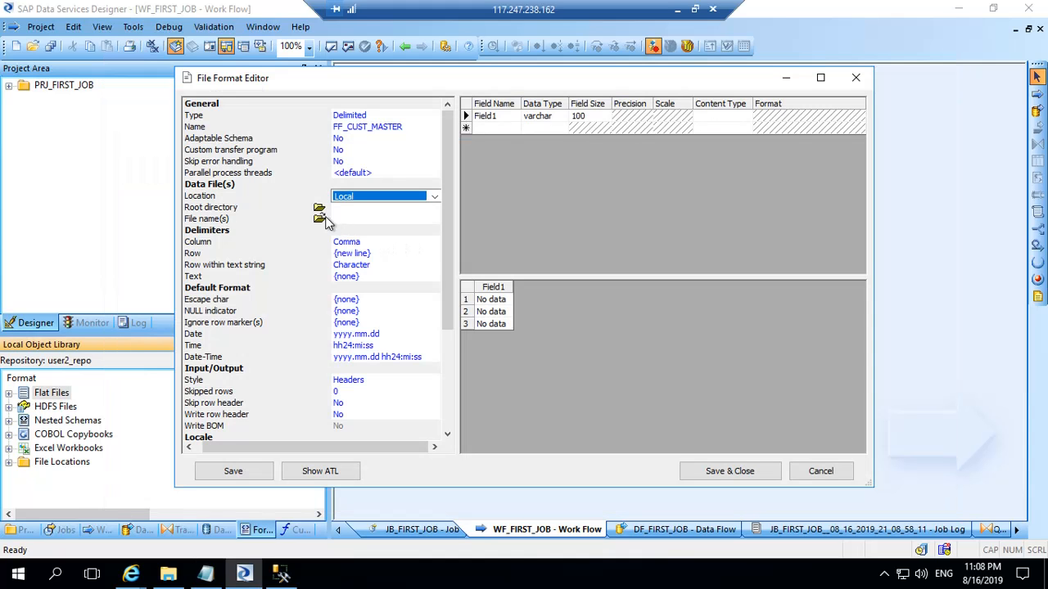
- Set root directory to LEARN_TEST, select part1.txt and overwrite the schema with its columns
{"action": "left_click", "coordinate": [317, 206]}
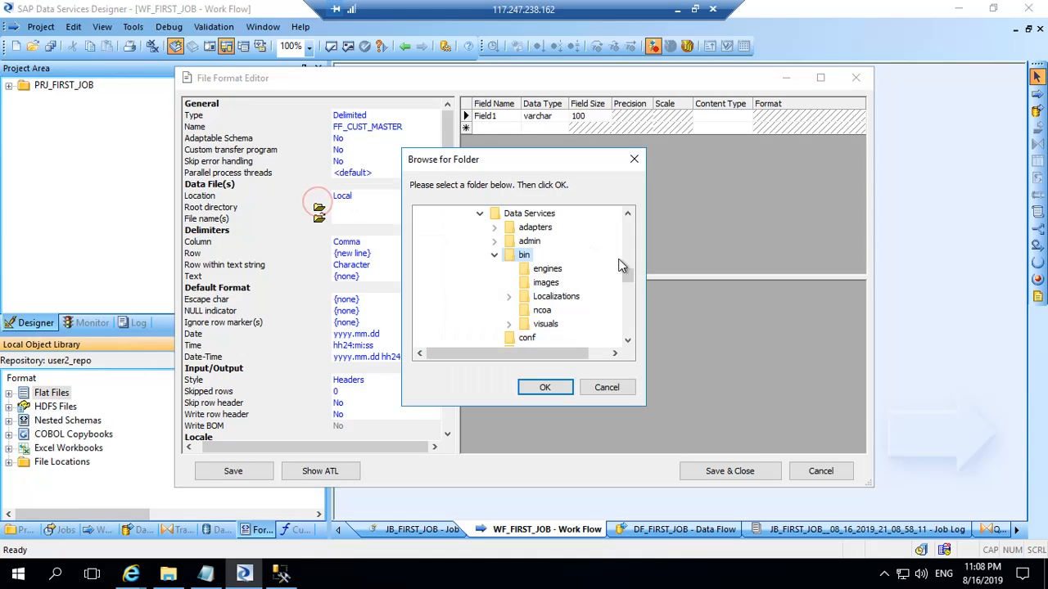
{"action": "left_click", "coordinate": [468, 338]}
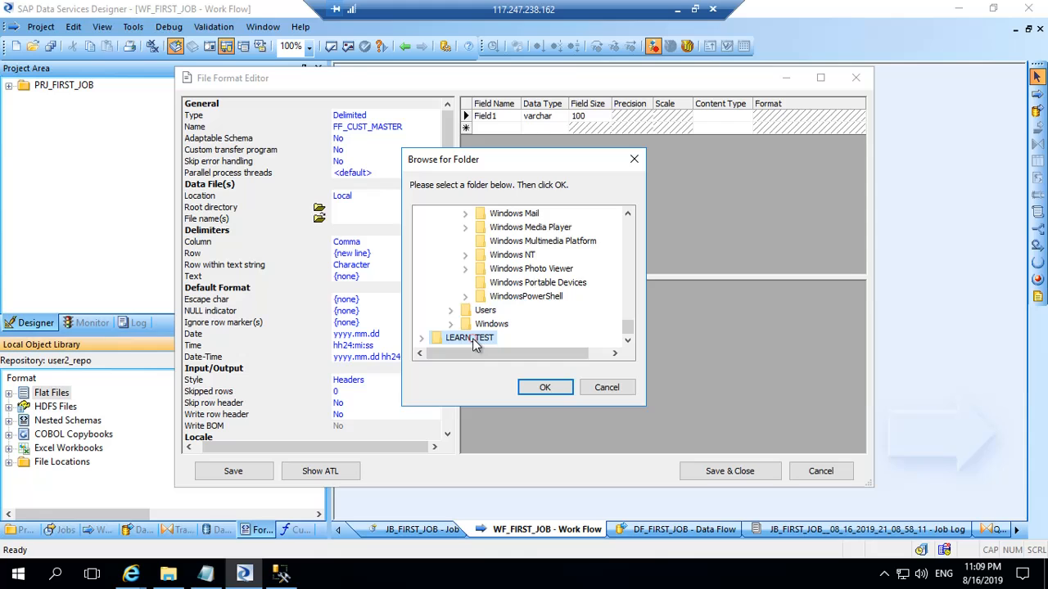
{"action": "left_click", "coordinate": [544, 387]}
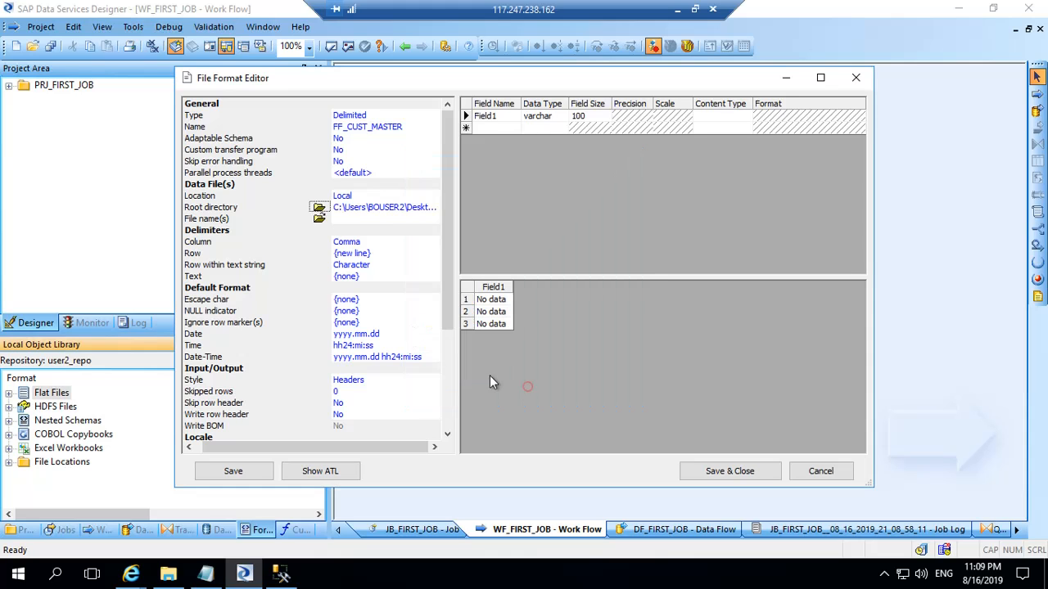
{"action": "left_click", "coordinate": [319, 219]}
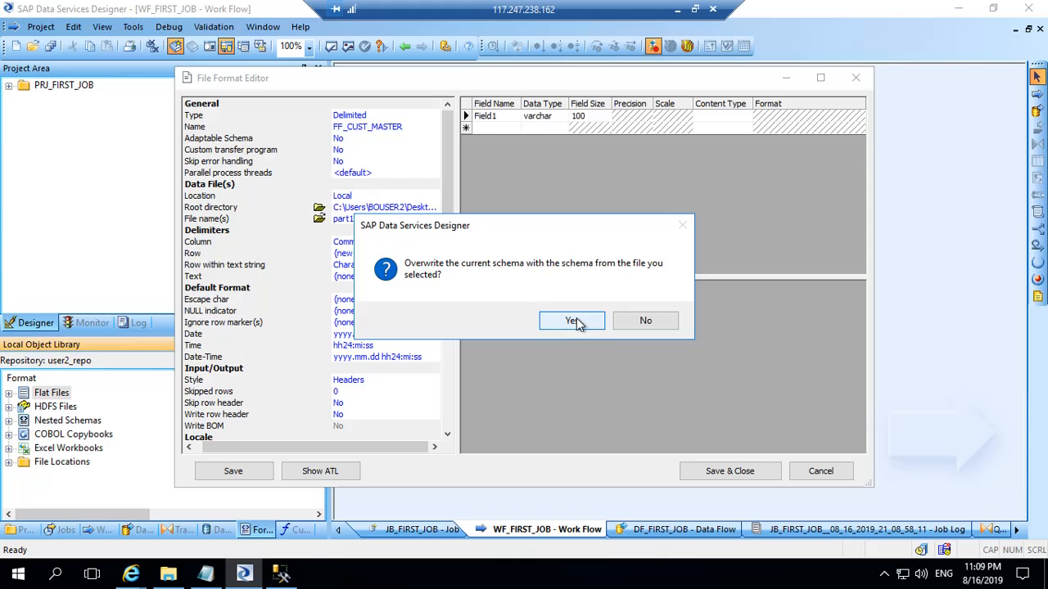
{"action": "left_click", "coordinate": [571, 319]}
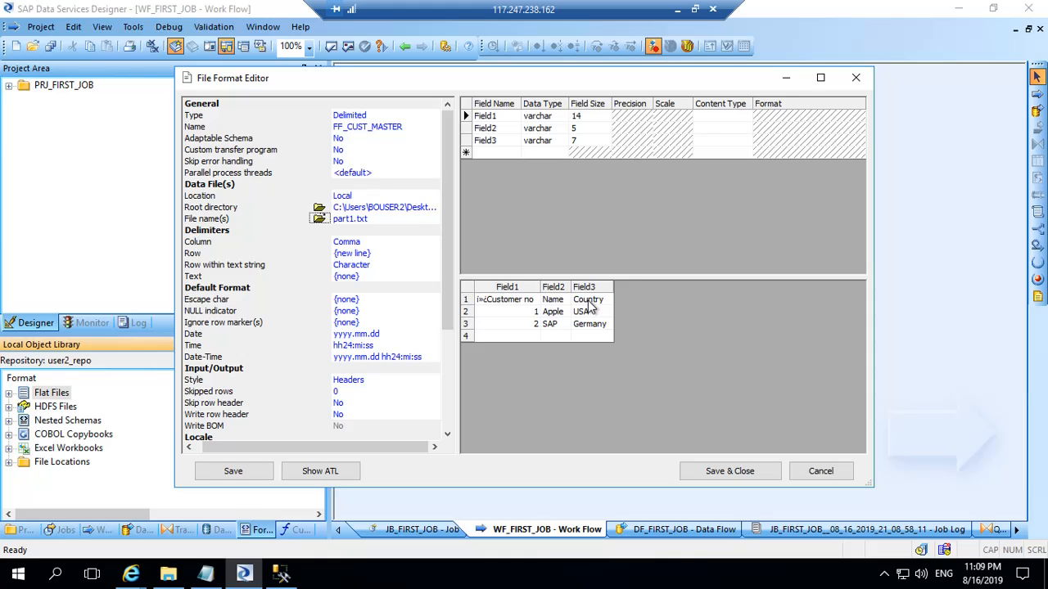
{"action": "mouse_move", "coordinate": [342, 396]}
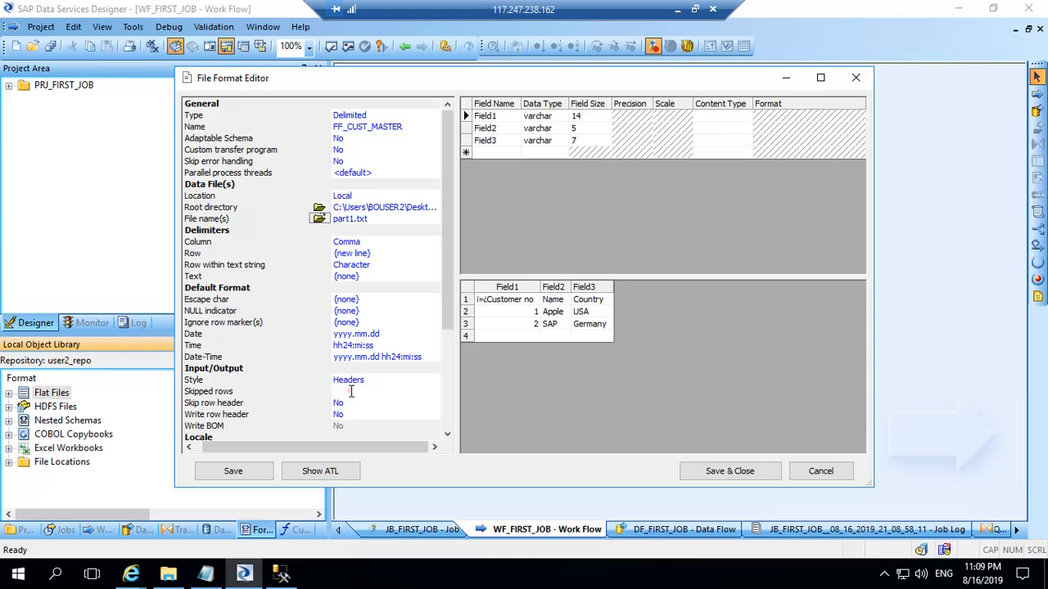
- Set Skipped rows to 1 so the preview drops the header line
{"action": "left_click", "coordinate": [350, 389]}
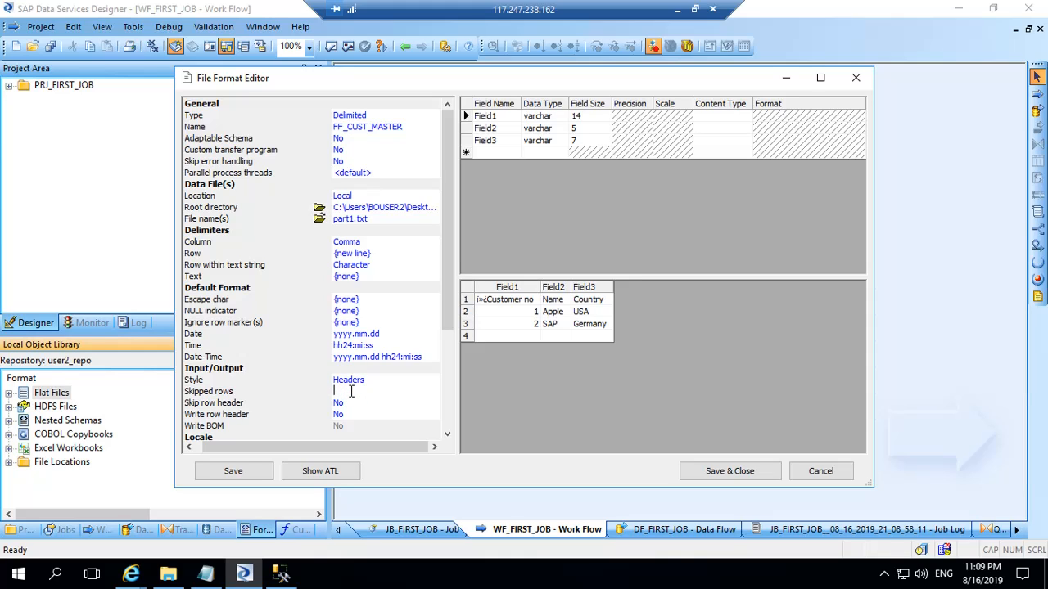
{"action": "type", "text": "1"}
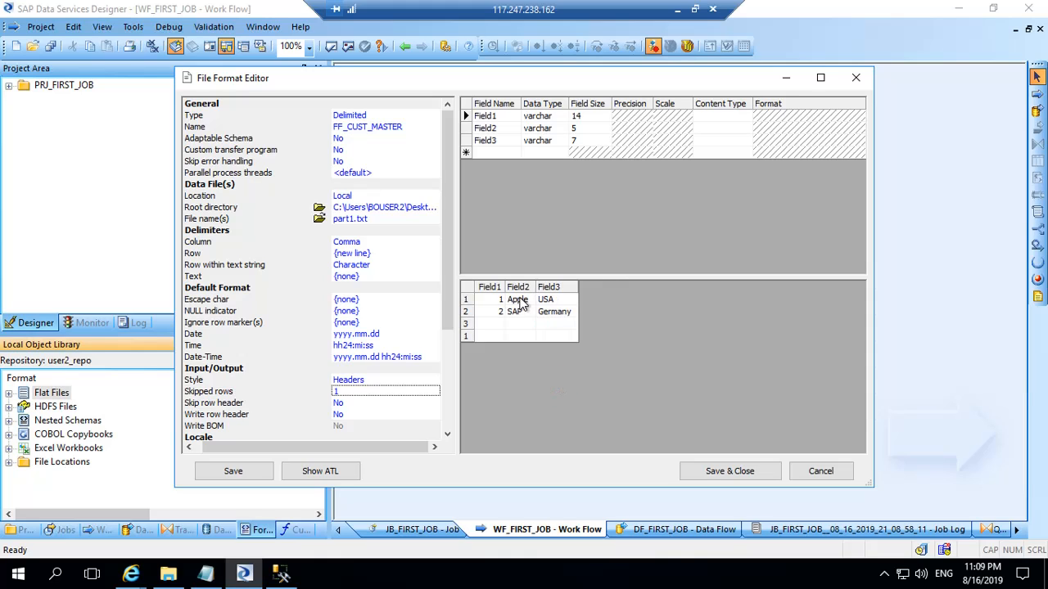
{"action": "mouse_move", "coordinate": [555, 298]}
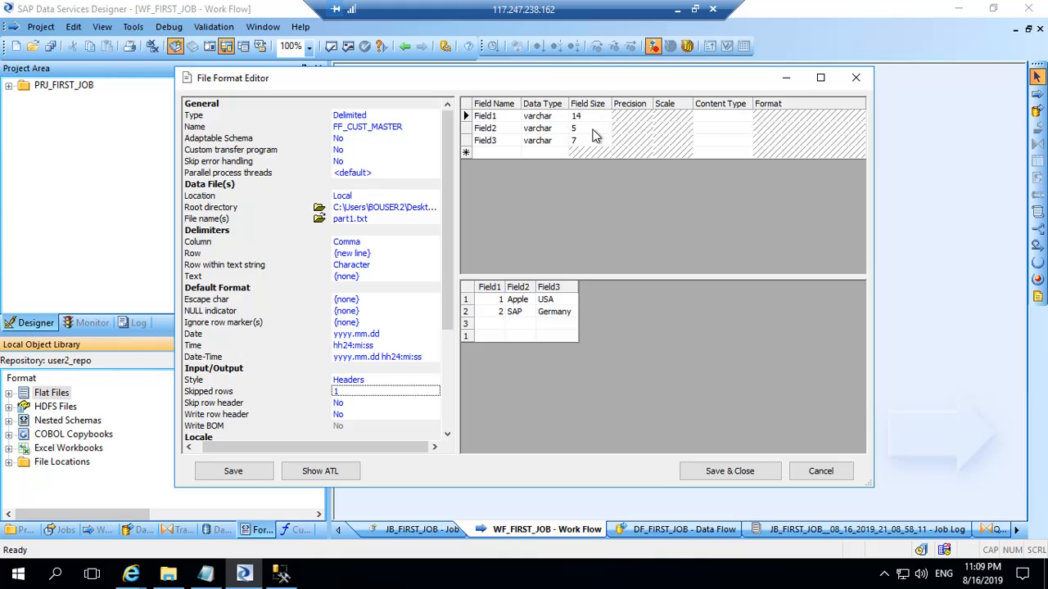
{"action": "mouse_move", "coordinate": [587, 138]}
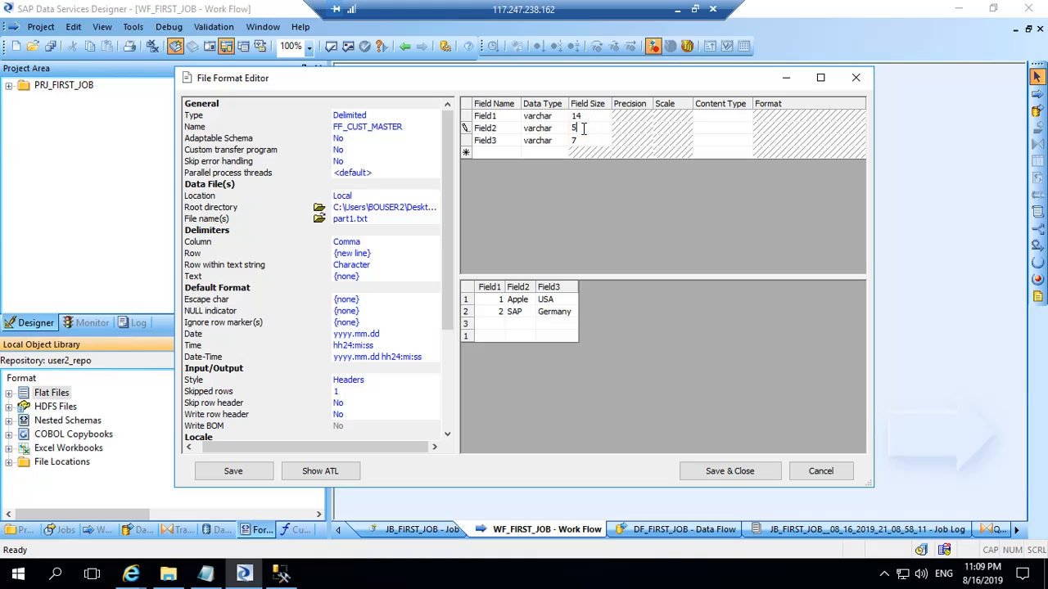
- Set Field2's field size to 10 and check that Field3 remains varchar
{"action": "type", "text": "10"}
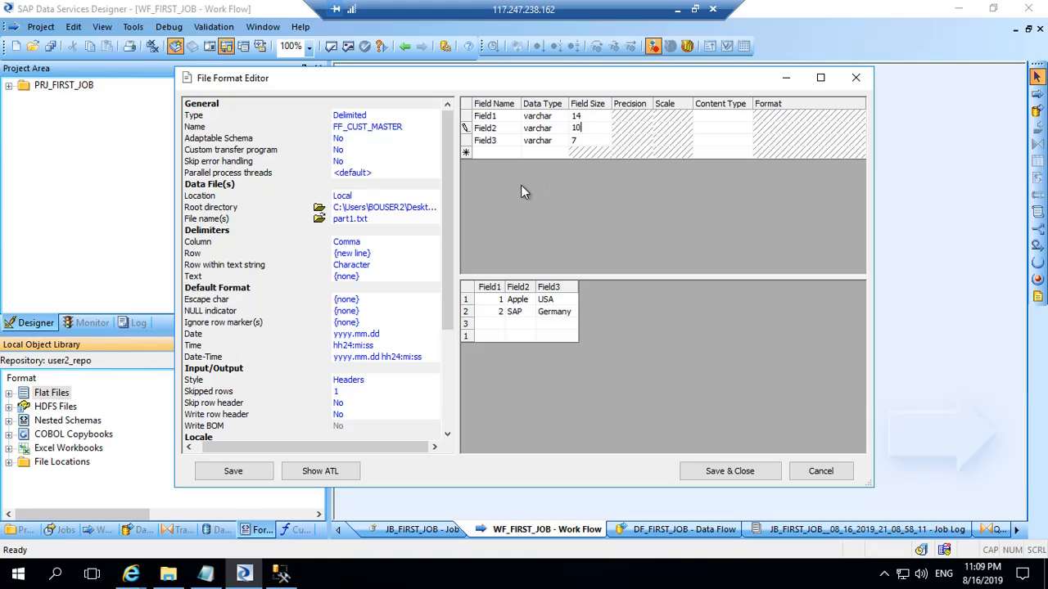
{"action": "left_click", "coordinate": [544, 141]}
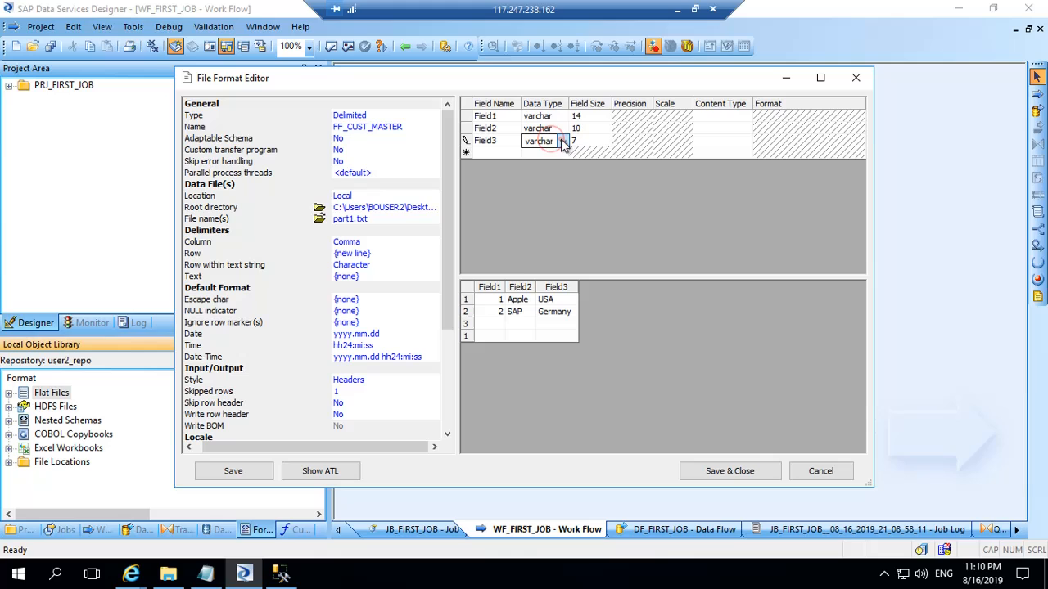
{"action": "left_click", "coordinate": [540, 141]}
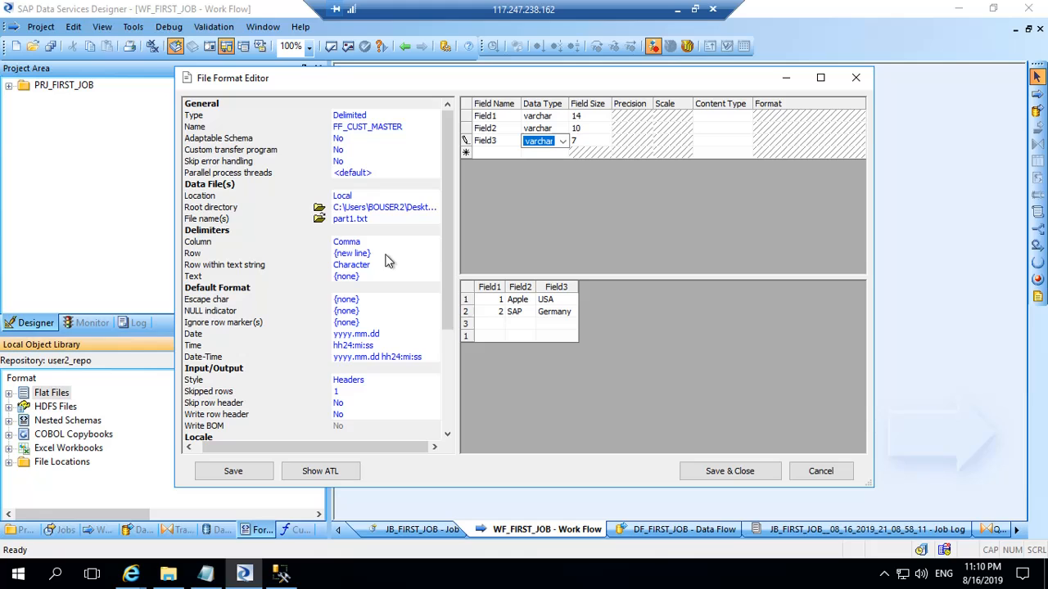
{"action": "scroll", "scroll_direction": "down", "scroll_amount": 3}
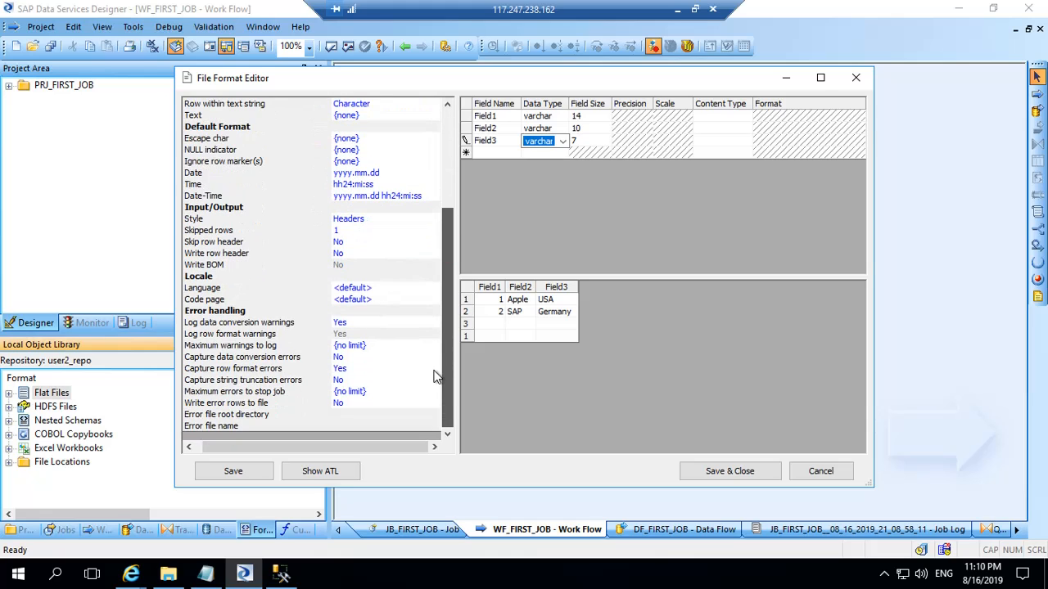
{"action": "scroll", "scroll_direction": "up", "scroll_amount": 3}
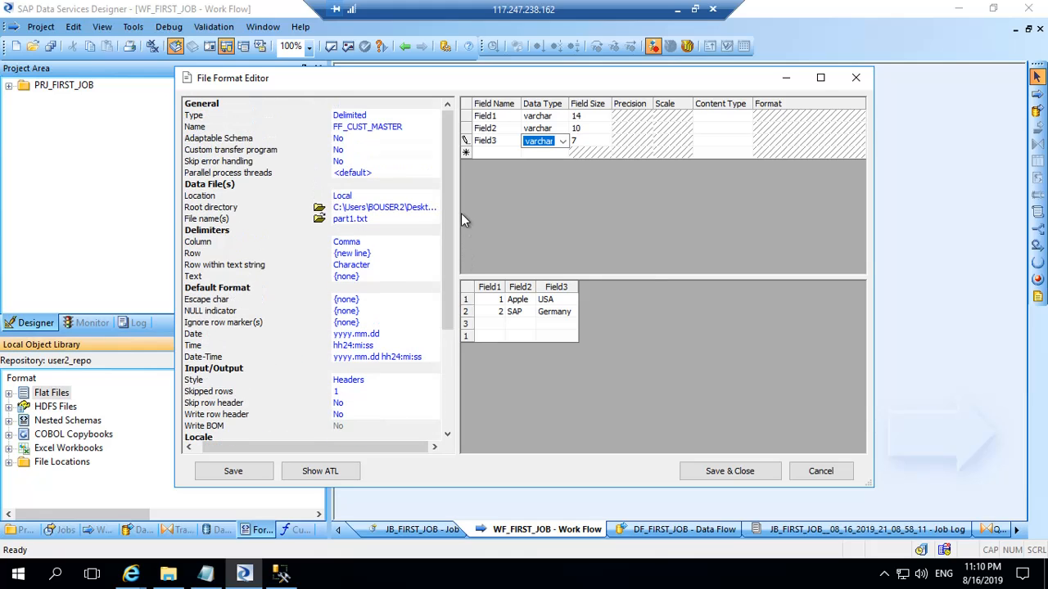
{"action": "mouse_move", "coordinate": [695, 324]}
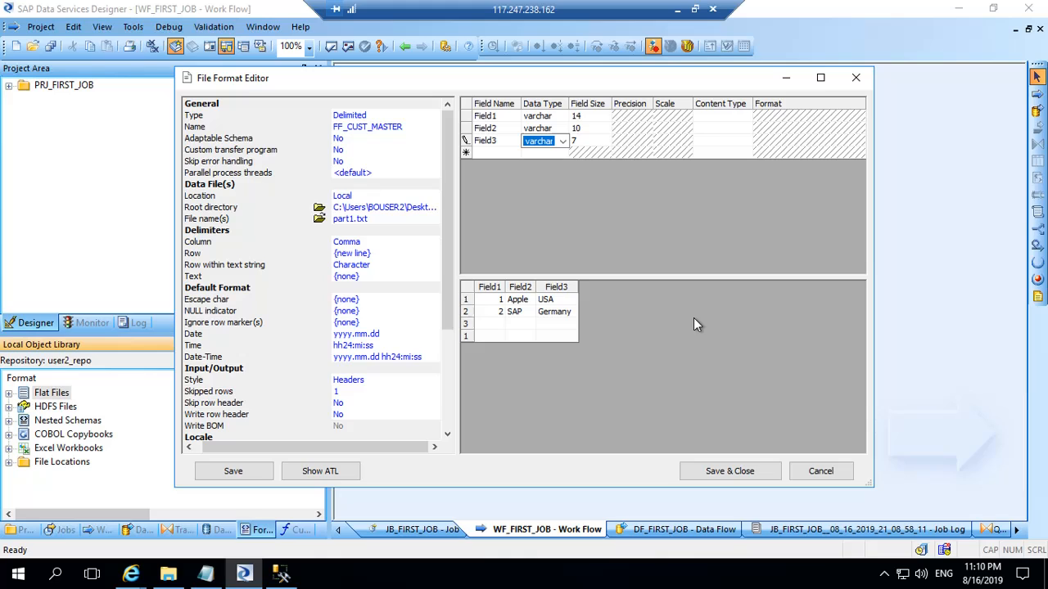
{"action": "mouse_move", "coordinate": [729, 472]}
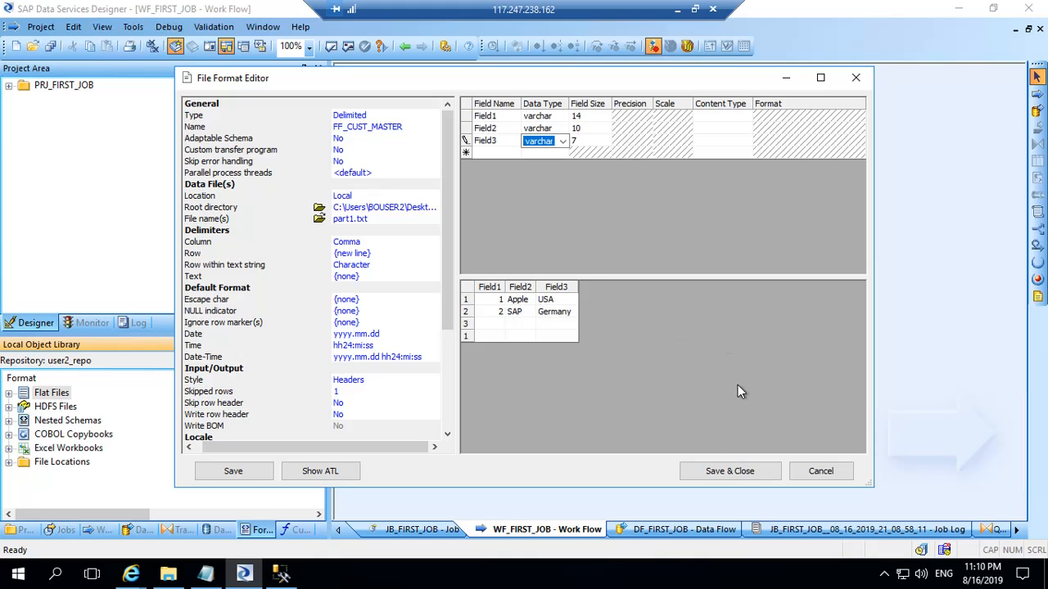
{"action": "mouse_move", "coordinate": [354, 140]}
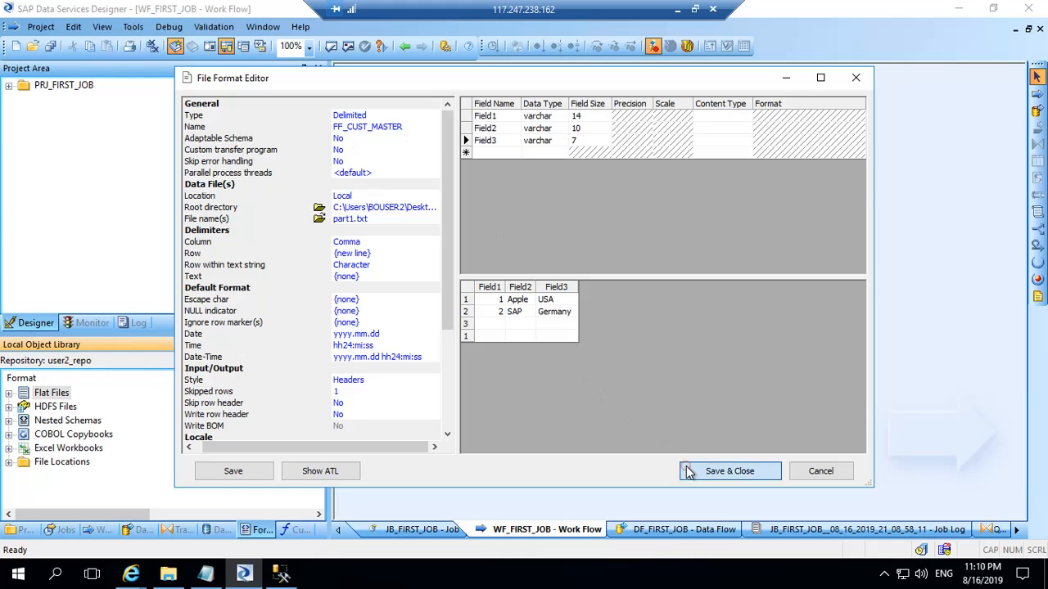
- Save and close FF_CUST_MASTER so it appears among the flat file formats
{"action": "left_click", "coordinate": [730, 472]}
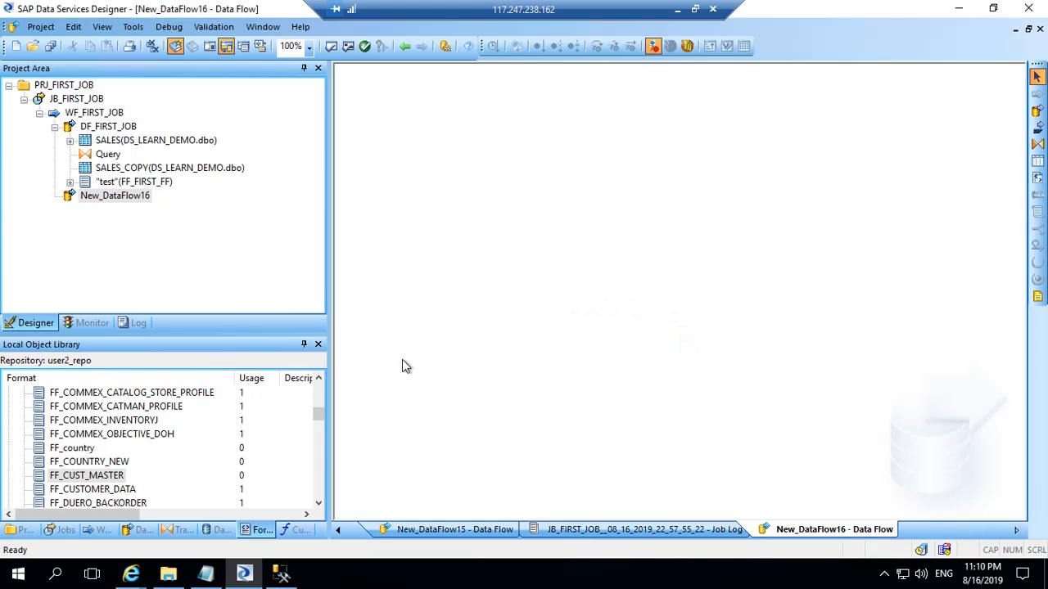
{"action": "mouse_move", "coordinate": [93, 479]}
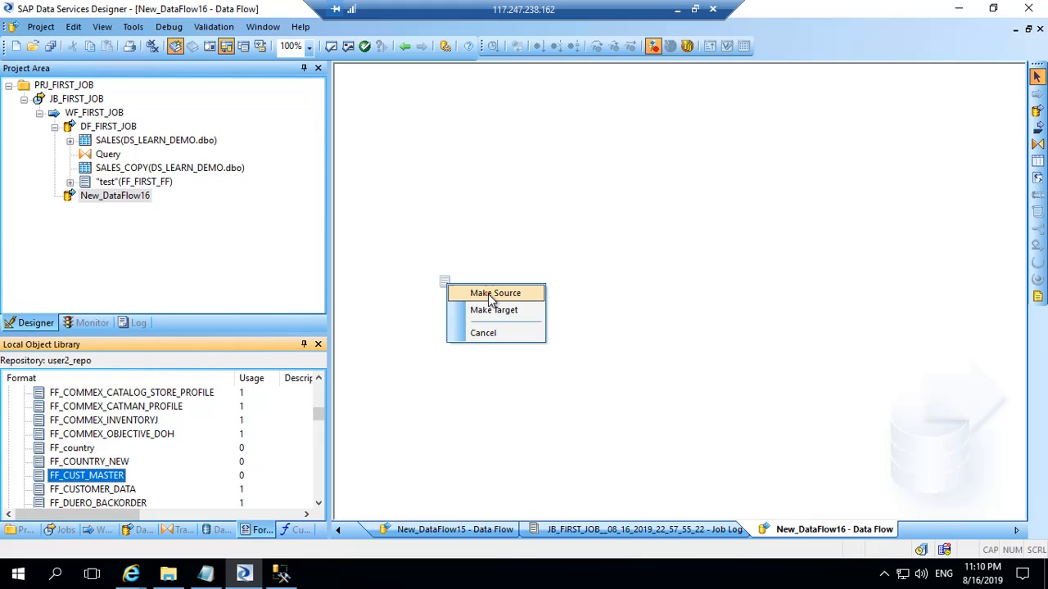
- Make FF_CUST_MASTER the source and create template table CUSTOMER in DS_LEARN_DEMO
{"action": "left_click", "coordinate": [494, 293]}
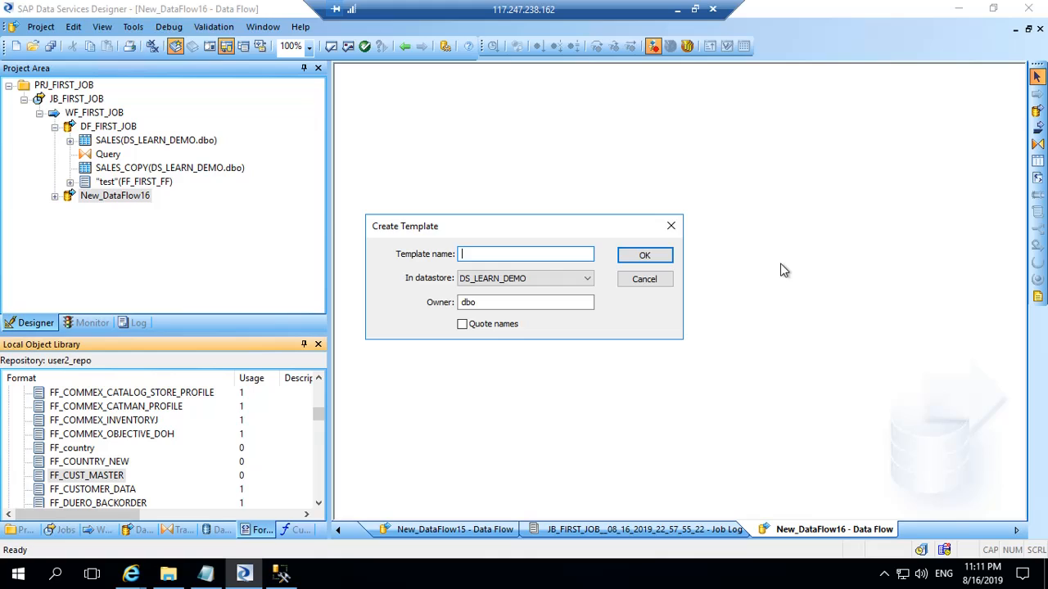
{"action": "type", "text": "CUSTOMER"}
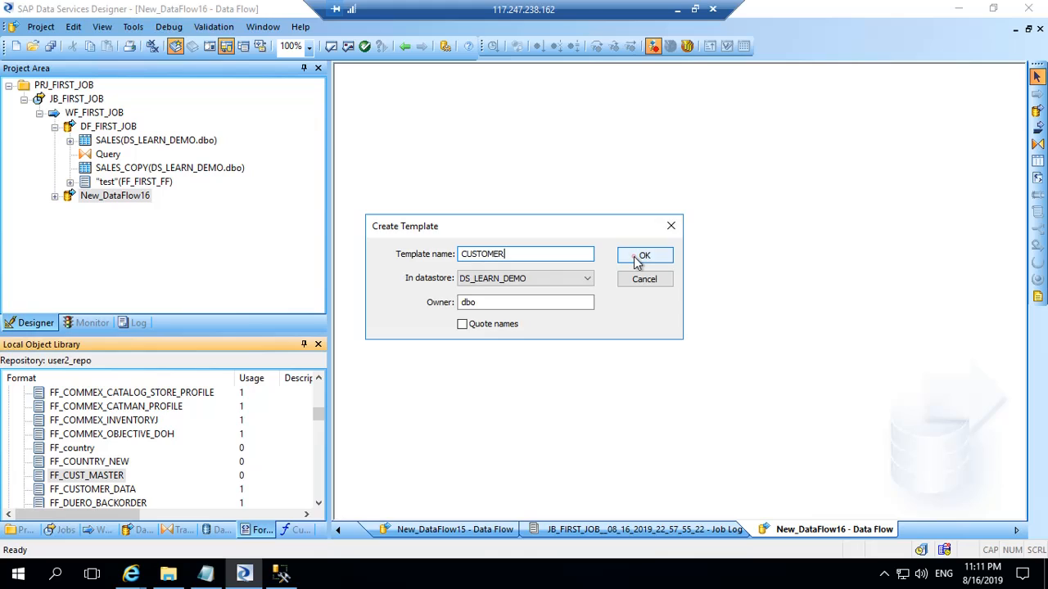
{"action": "left_click", "coordinate": [645, 256]}
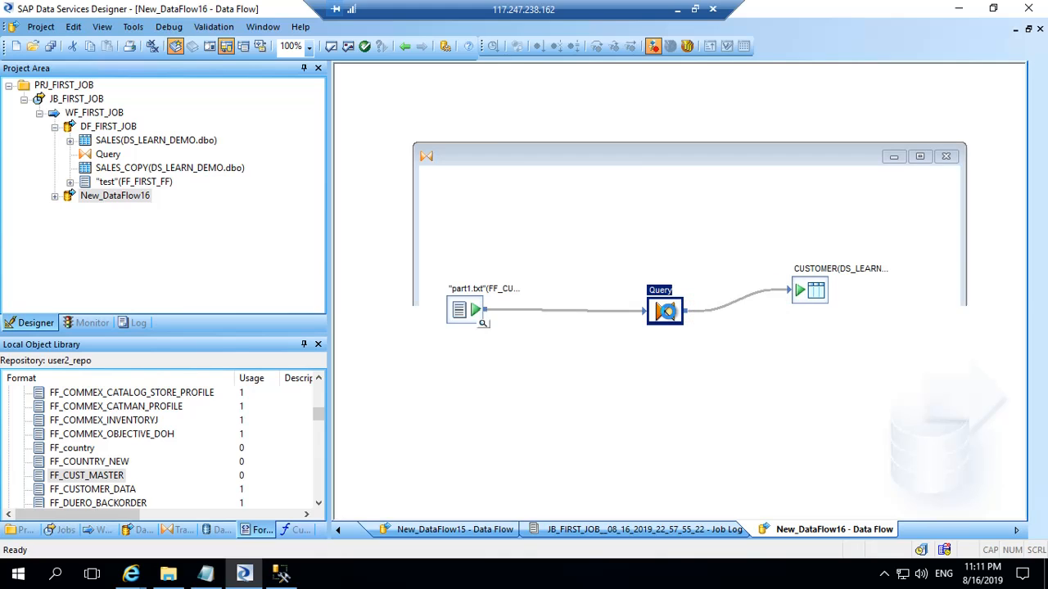
- In the Query Editor, map all three input fields to Schema Out
{"action": "double_click", "coordinate": [665, 311]}
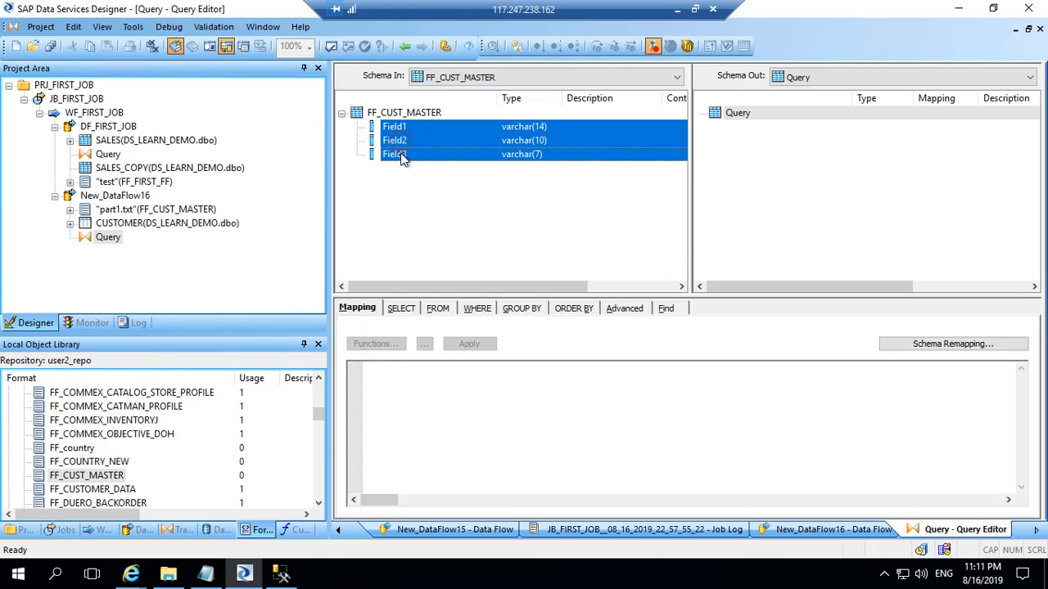
{"action": "right_click", "coordinate": [396, 154]}
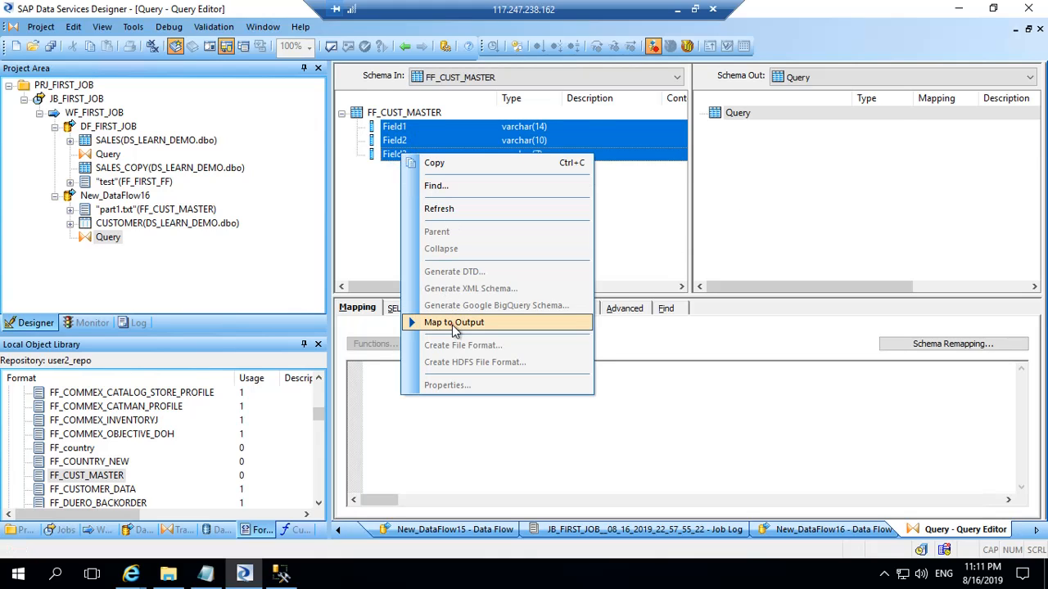
{"action": "left_click", "coordinate": [455, 321]}
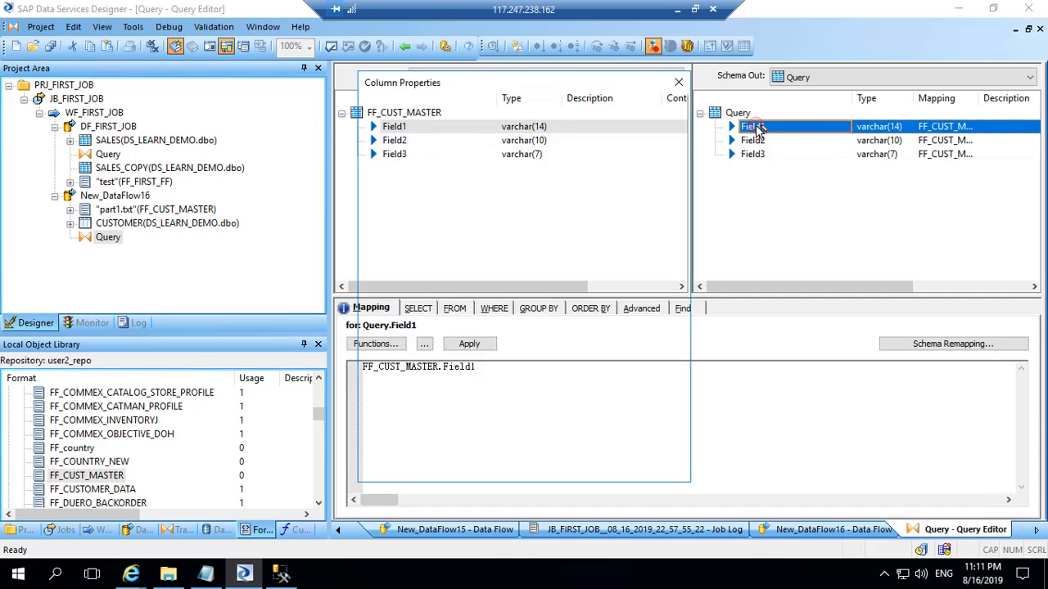
- Rename the output fields to Customer Number, Customer Name and Country
{"action": "double_click", "coordinate": [752, 126]}
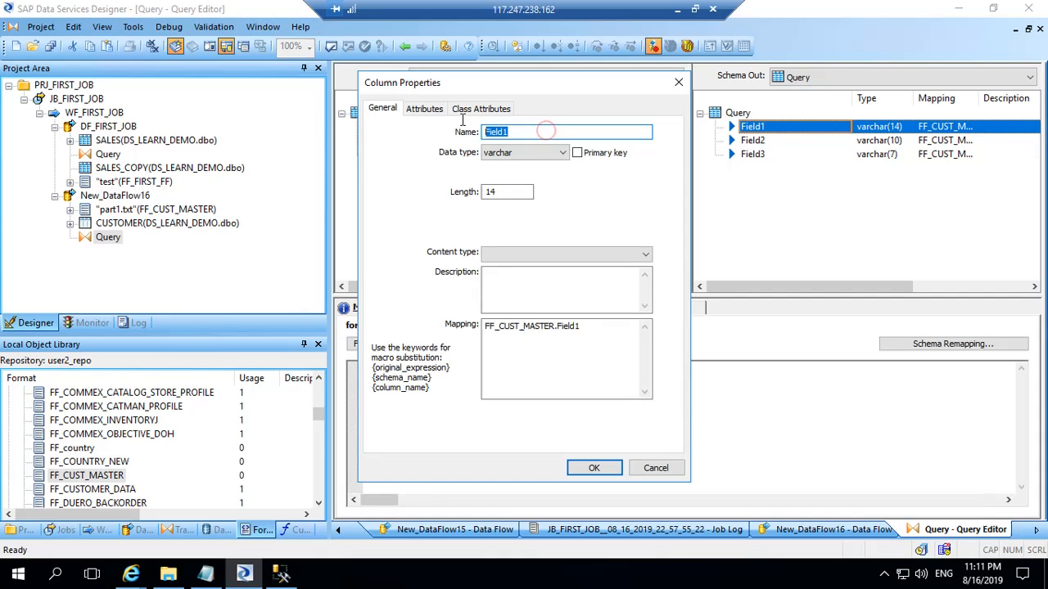
{"action": "type", "text": "Customer Number"}
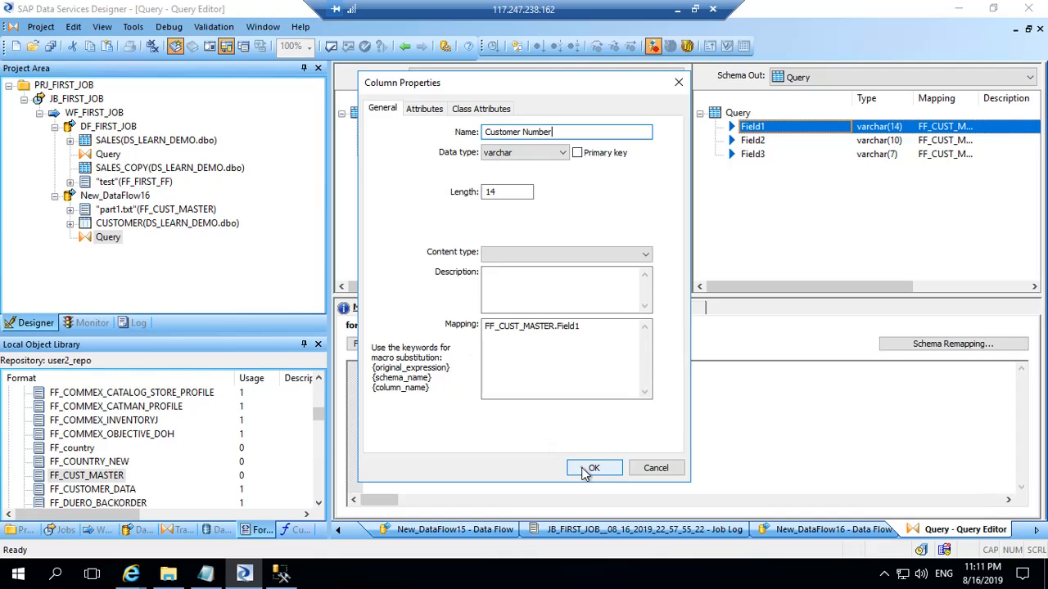
{"action": "left_click", "coordinate": [592, 468]}
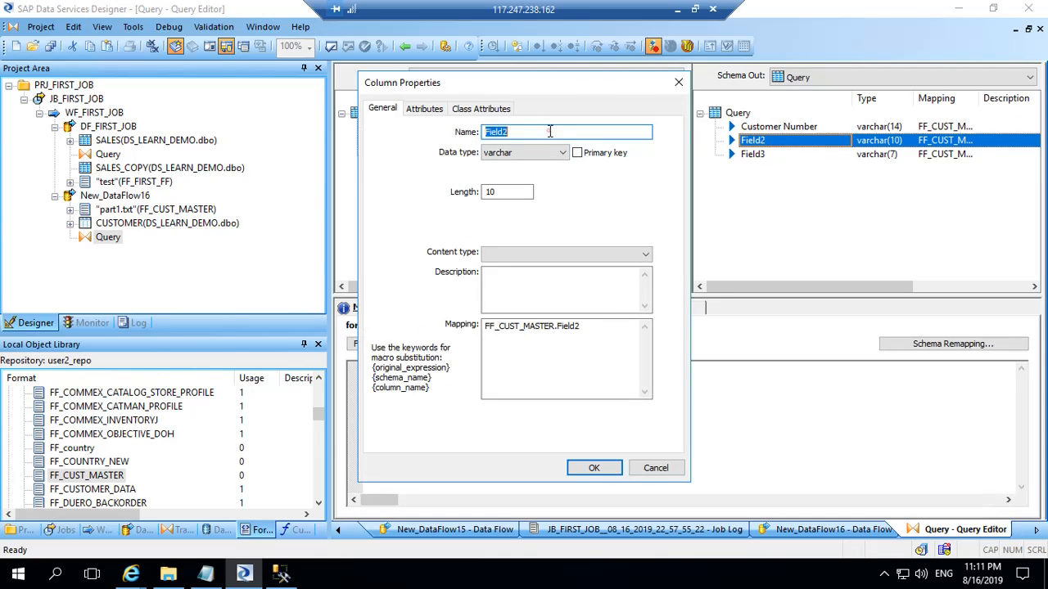
{"action": "left_click", "coordinate": [592, 468]}
{"action": "type", "text": "Country"}
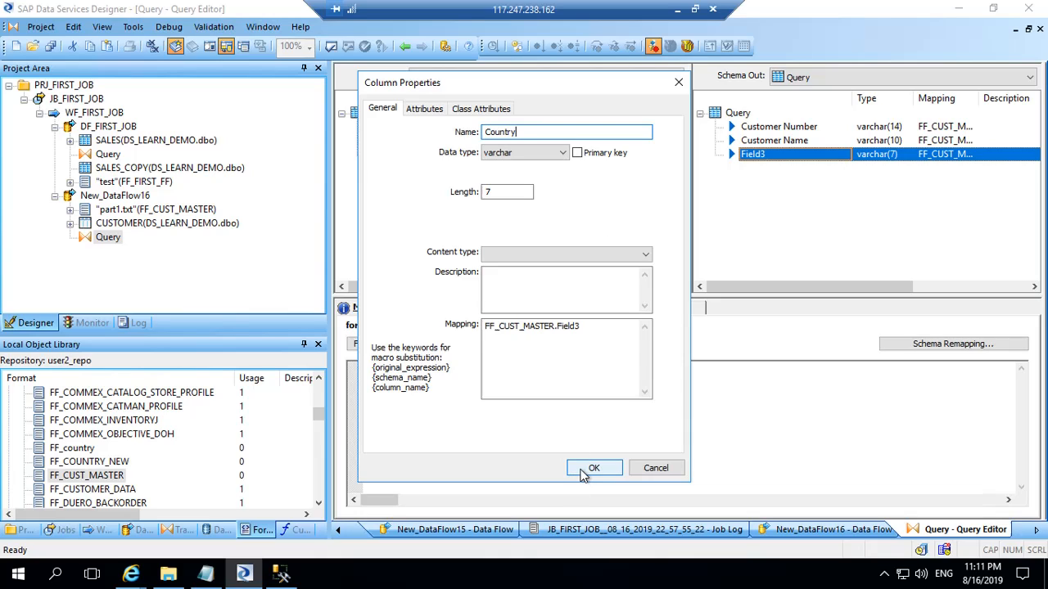
{"action": "left_click", "coordinate": [593, 468]}
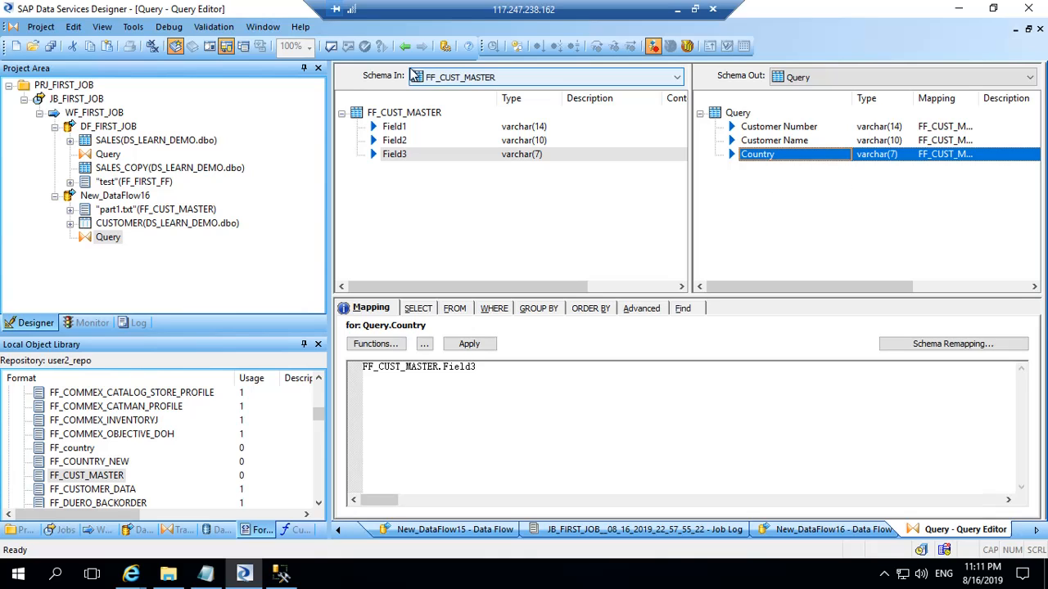
- Save all changed objects and execute JB_FIRST_JOB with default execution properties
{"action": "left_click", "coordinate": [835, 529]}
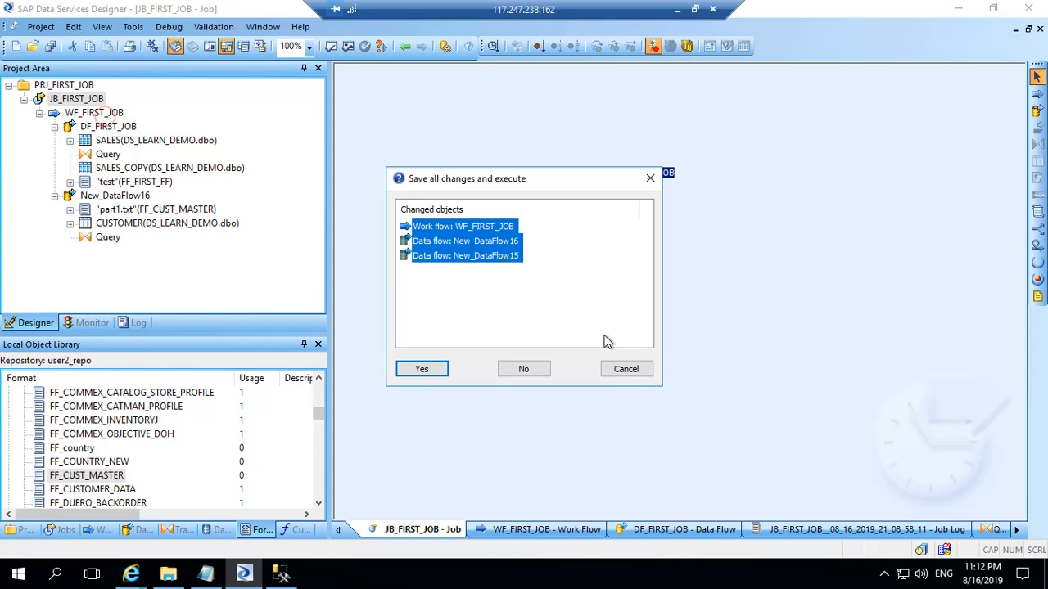
{"action": "left_click", "coordinate": [422, 368]}
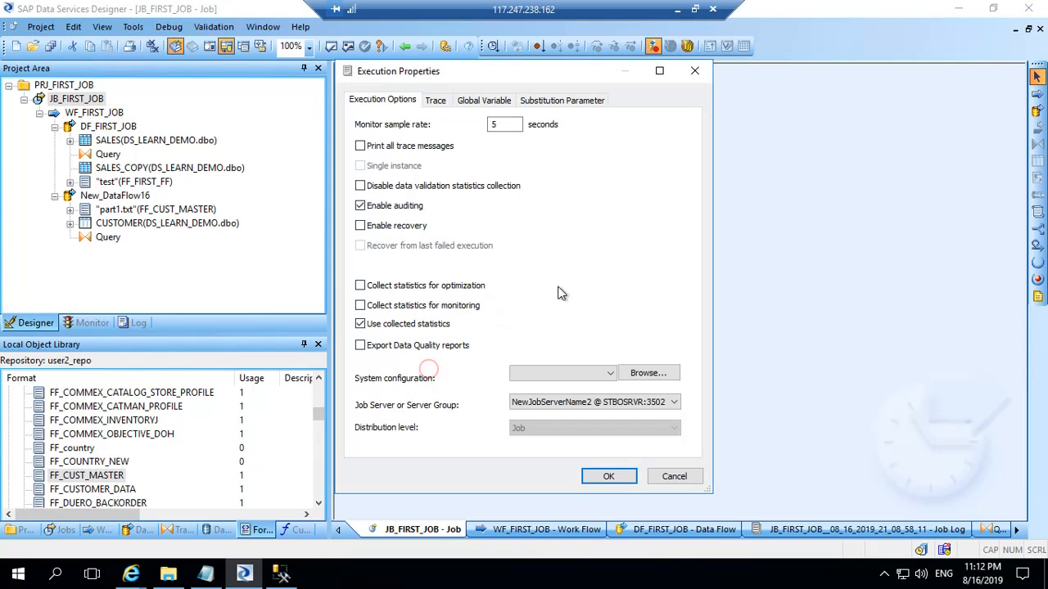
{"action": "left_click", "coordinate": [609, 477]}
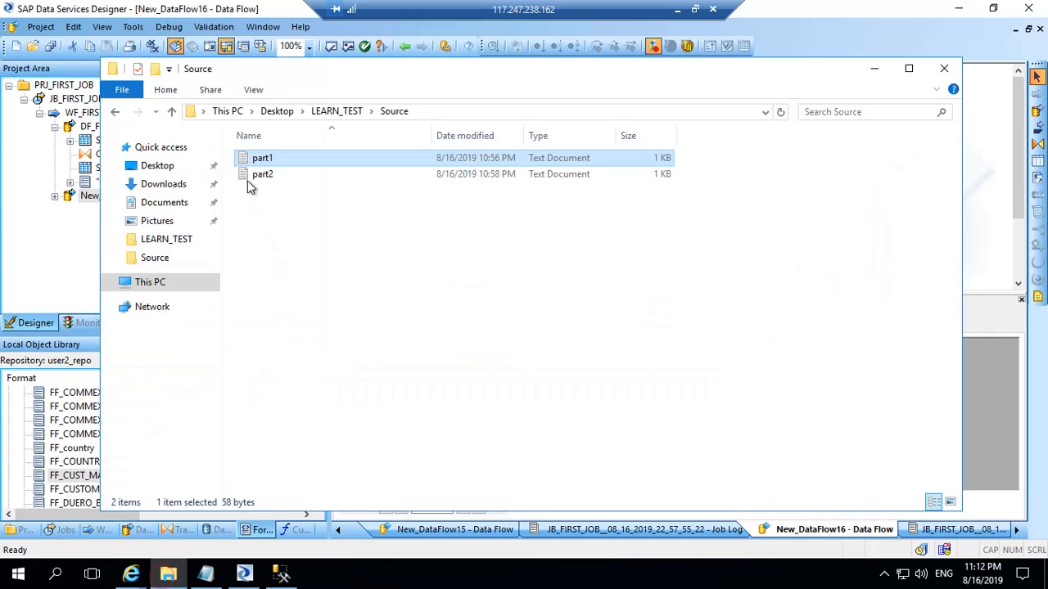
- Check part2 shows 3,Google,Aus, close it, and select FF_CUST_MASTER in the Local Object Library
{"action": "double_click", "coordinate": [262, 173]}
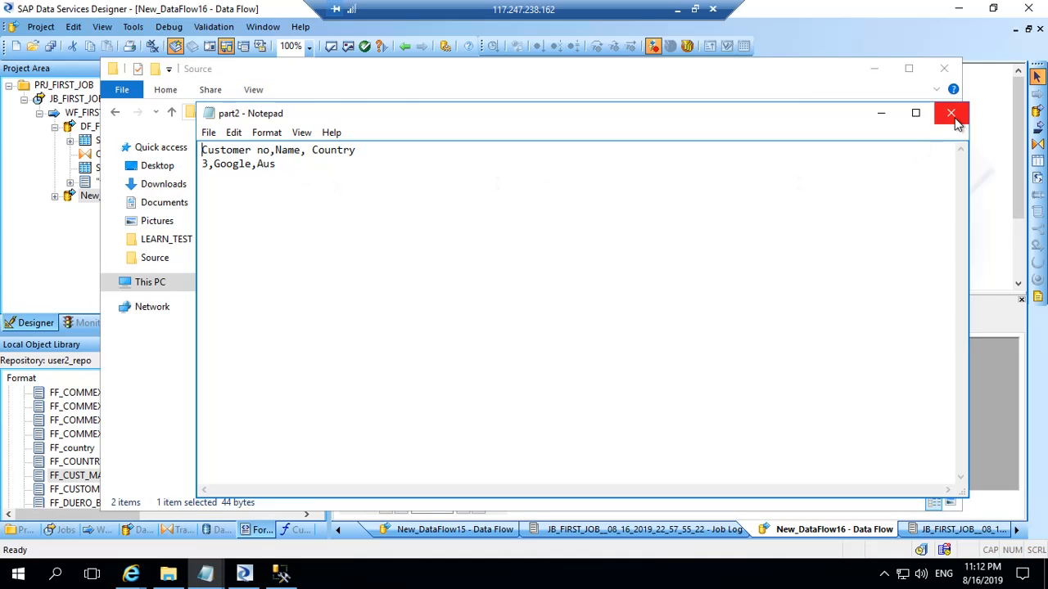
{"action": "left_click", "coordinate": [949, 111]}
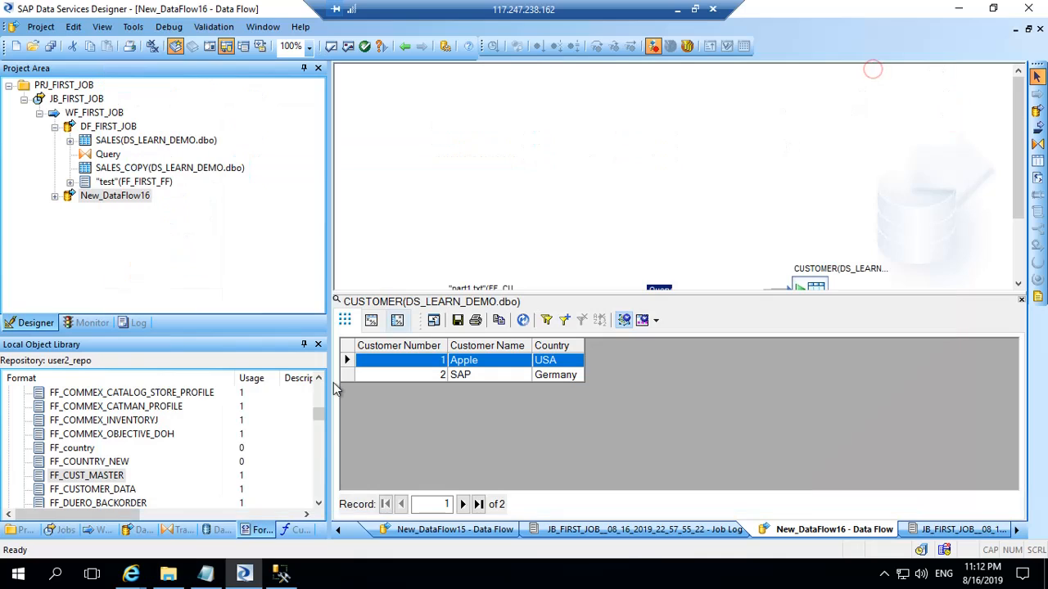
{"action": "left_click", "coordinate": [87, 475]}
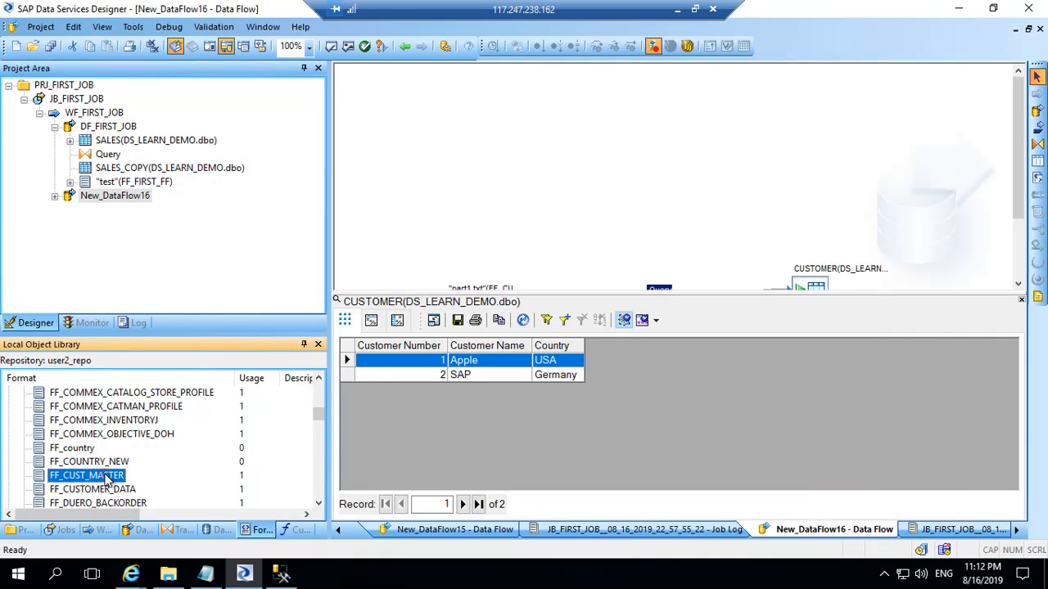
- Change FF_CUST_MASTER's file name from part1.txt to the wildcard *.txt and save it
{"action": "double_click", "coordinate": [87, 474]}
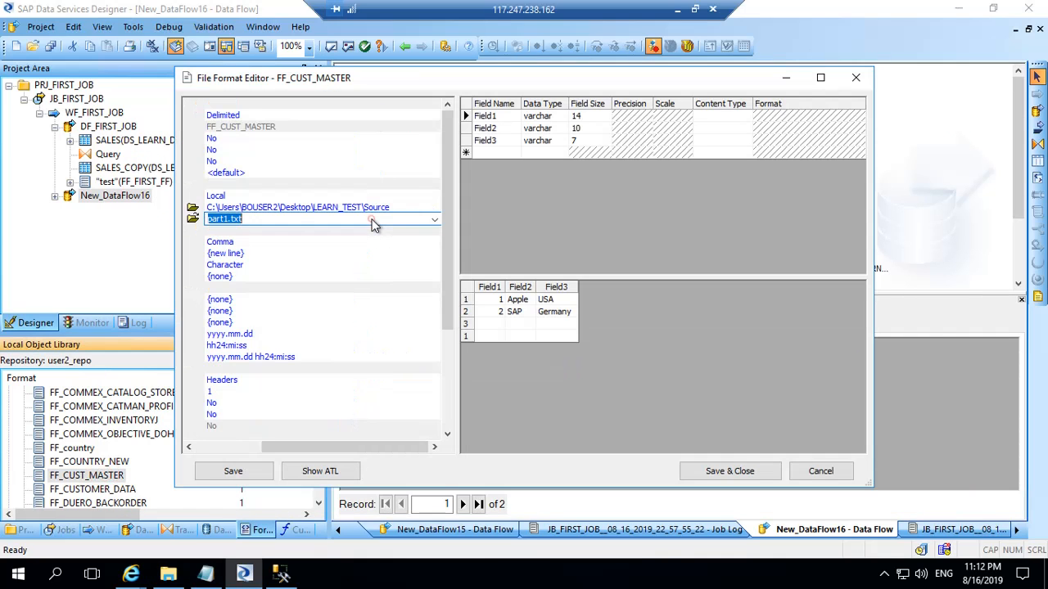
{"action": "left_click", "coordinate": [238, 219]}
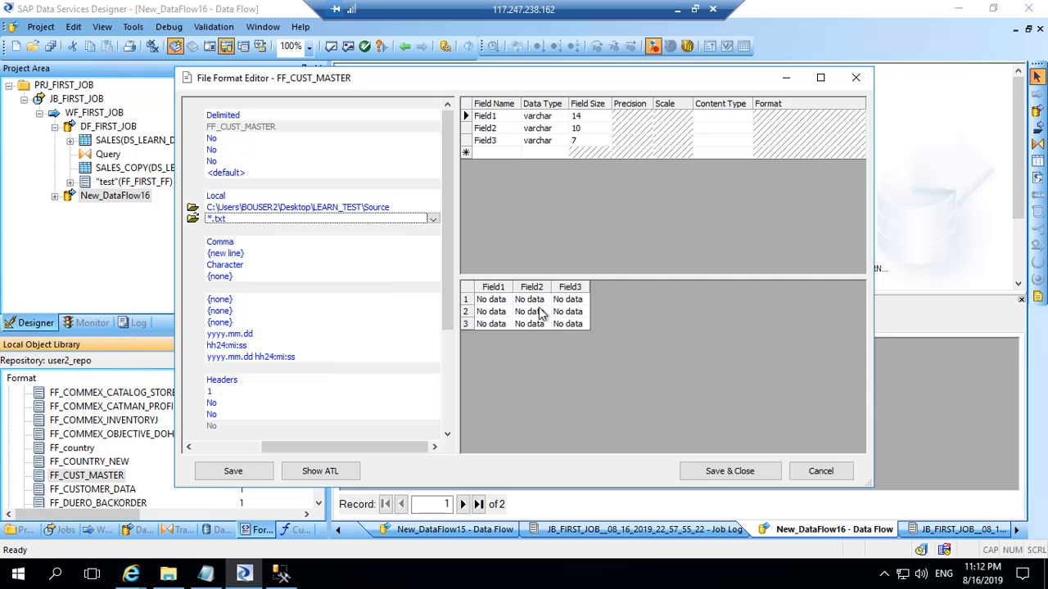
{"action": "mouse_move", "coordinate": [528, 314]}
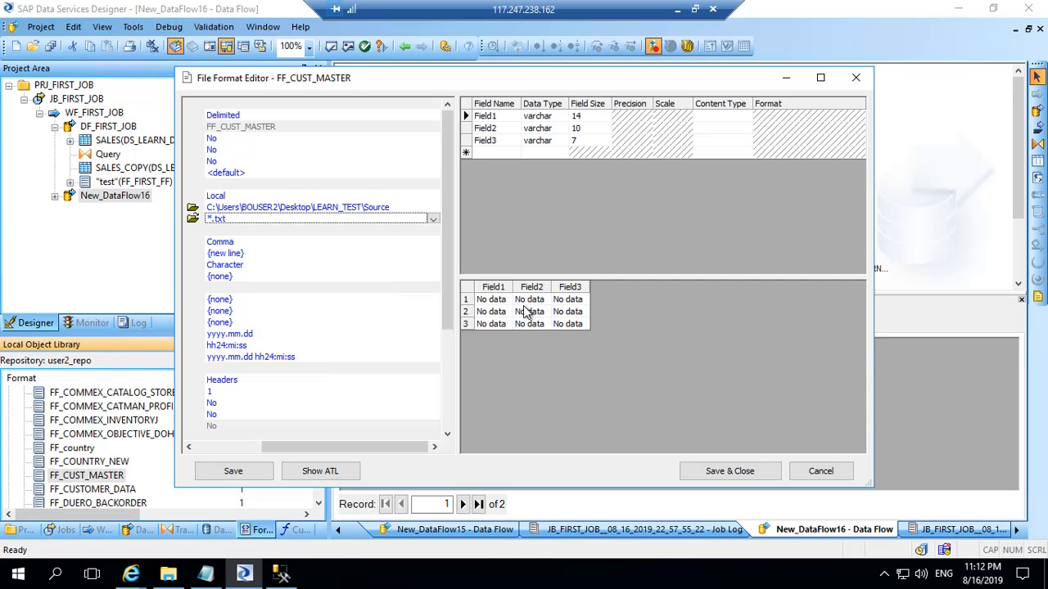
{"action": "mouse_move", "coordinate": [730, 471]}
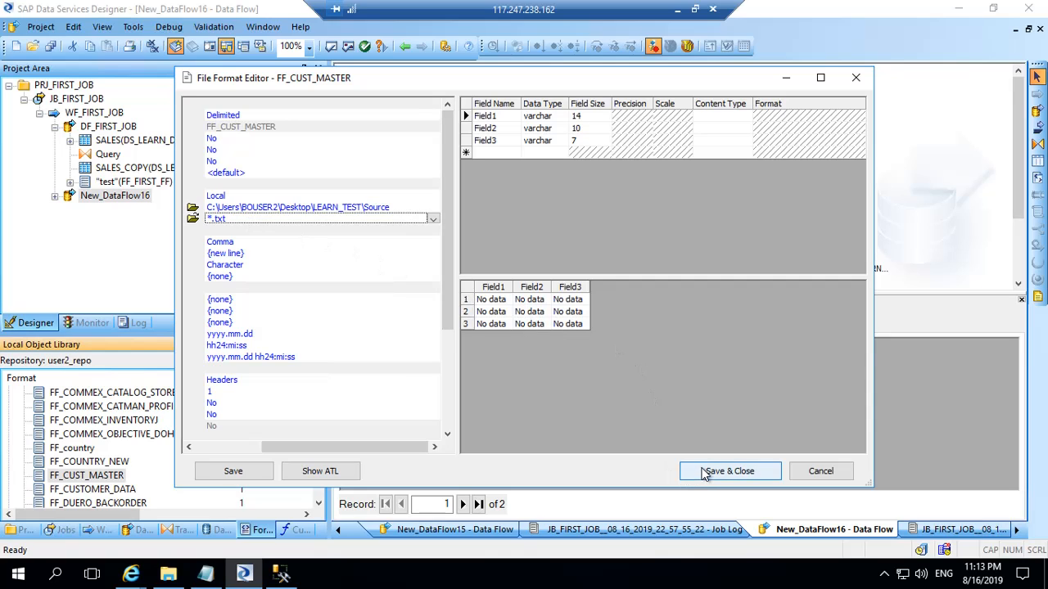
{"action": "left_click", "coordinate": [730, 471]}
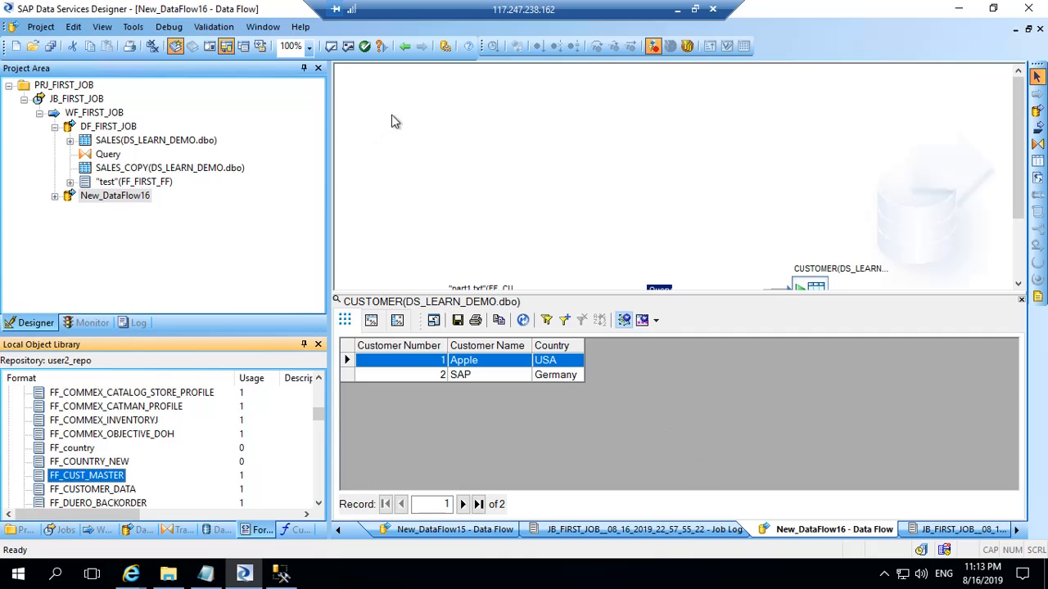
- Swap the part1.txt source for the *.txt FF_CUST_MASTER source connected to the Query
{"action": "left_click", "coordinate": [404, 46]}
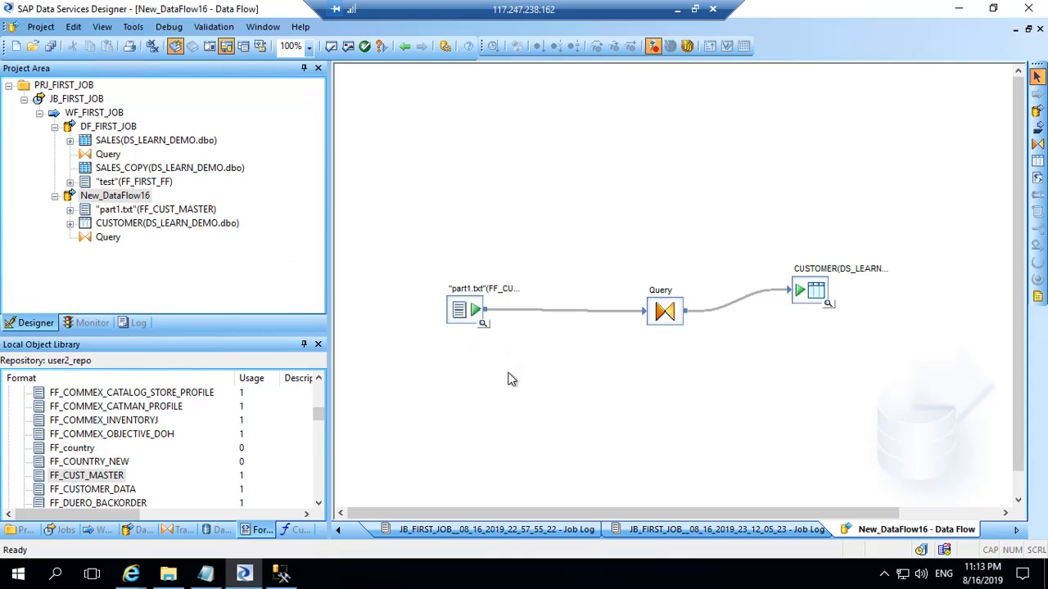
{"action": "left_click", "coordinate": [459, 310]}
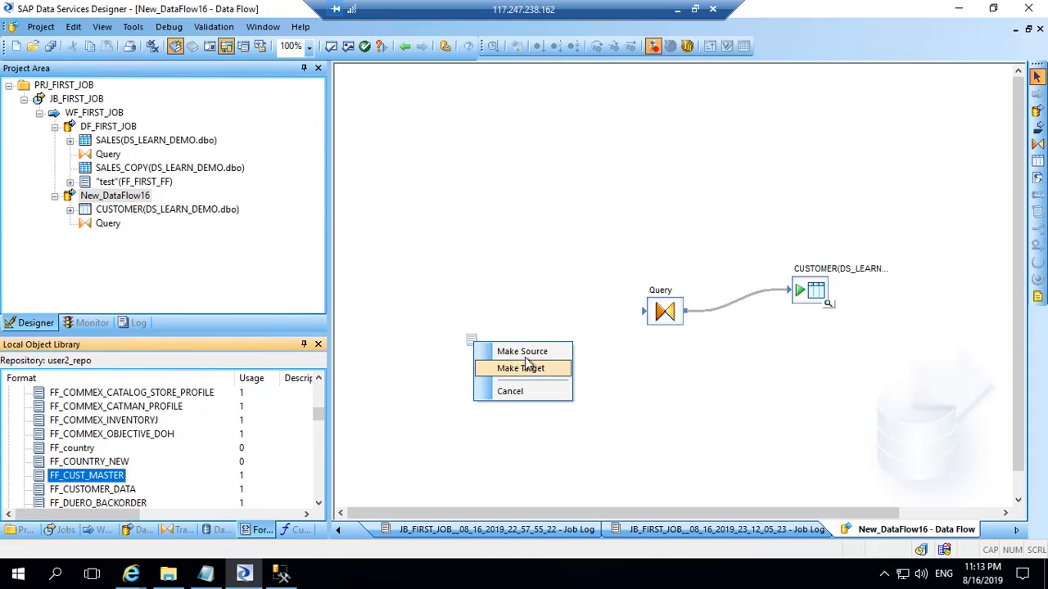
{"action": "left_click", "coordinate": [521, 350]}
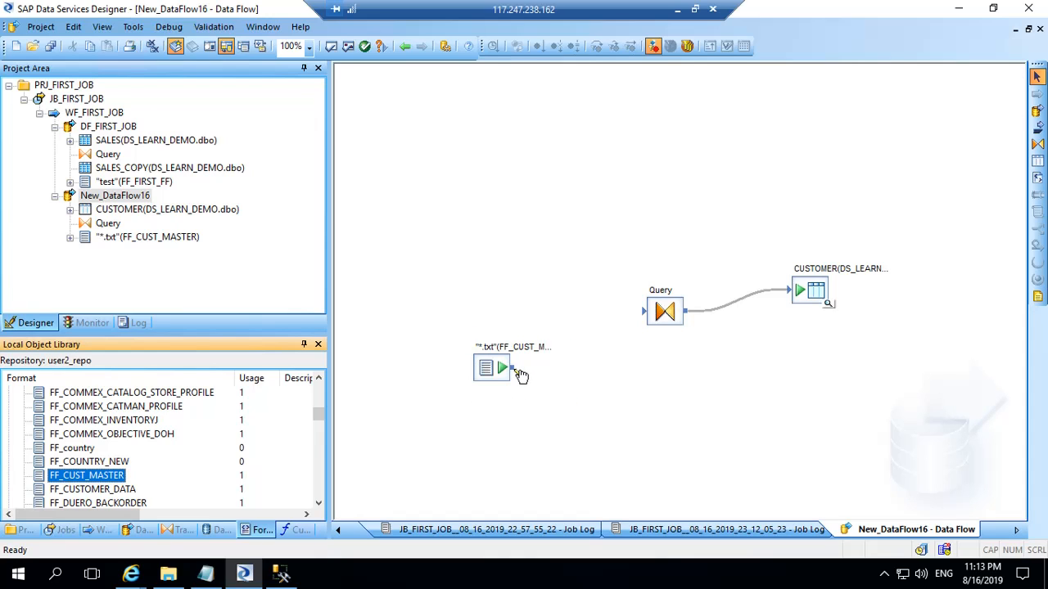
{"action": "left_click_drag", "start_coordinate": [514, 367], "coordinate": [652, 314]}
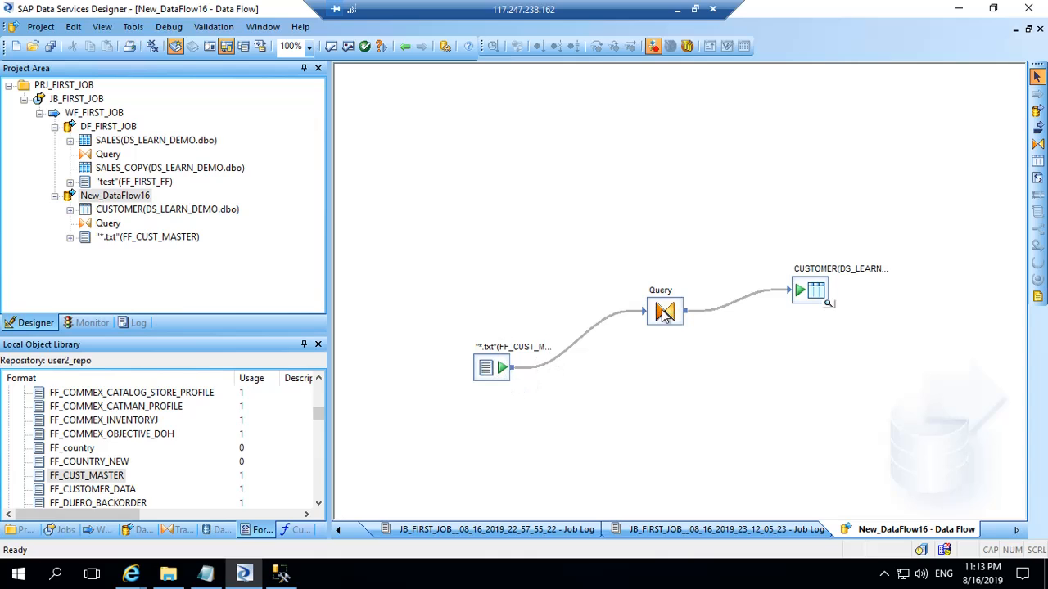
{"action": "mouse_move", "coordinate": [664, 318]}
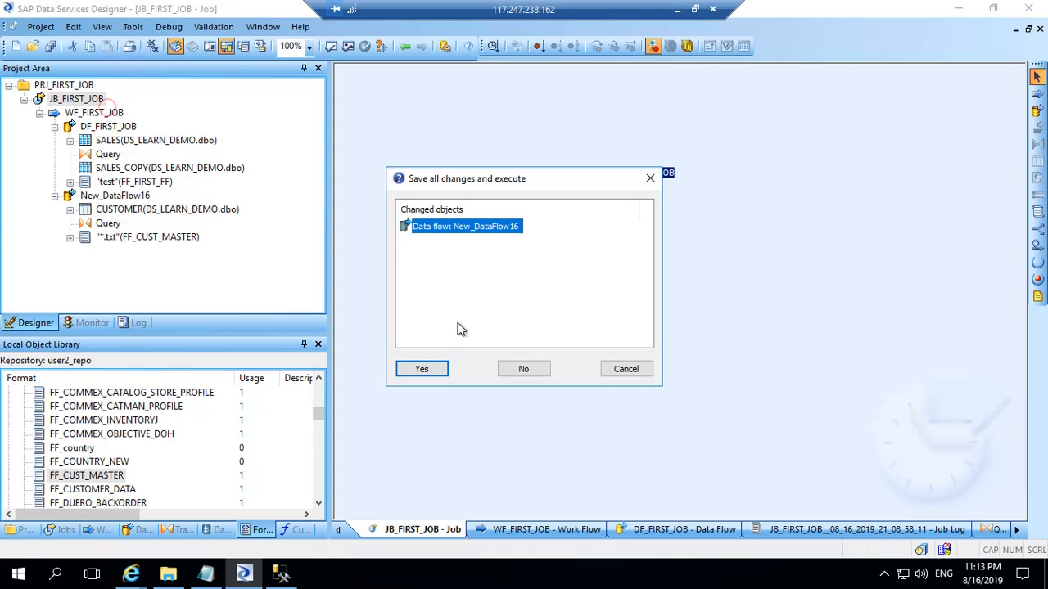
- Save and run the job, confirming CUSTOMER shows Apple/USA, SAP/Germany and Google/Aus
{"action": "left_click", "coordinate": [422, 368]}
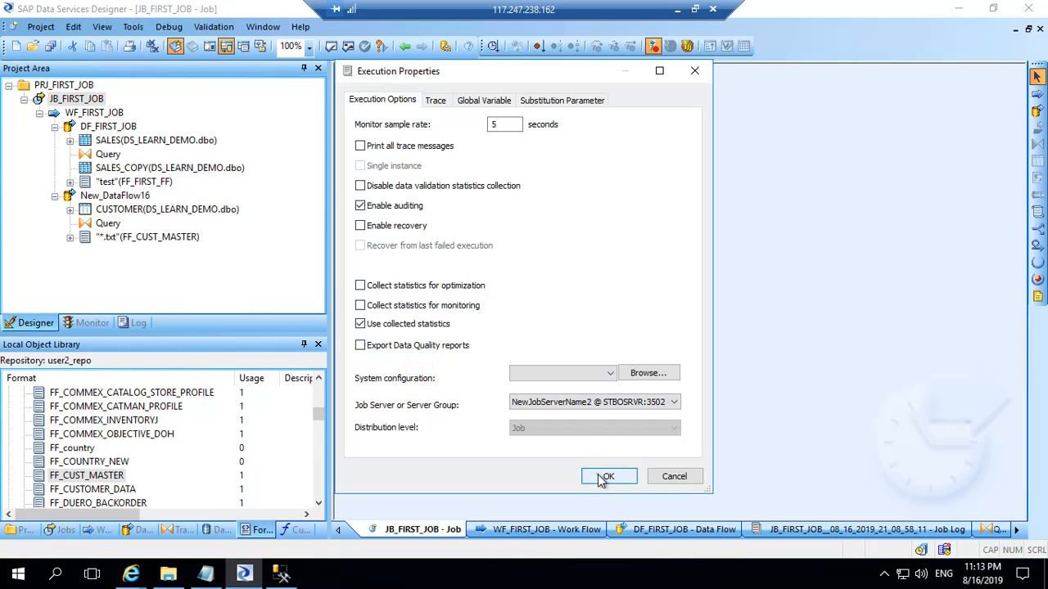
{"action": "left_click", "coordinate": [607, 477]}
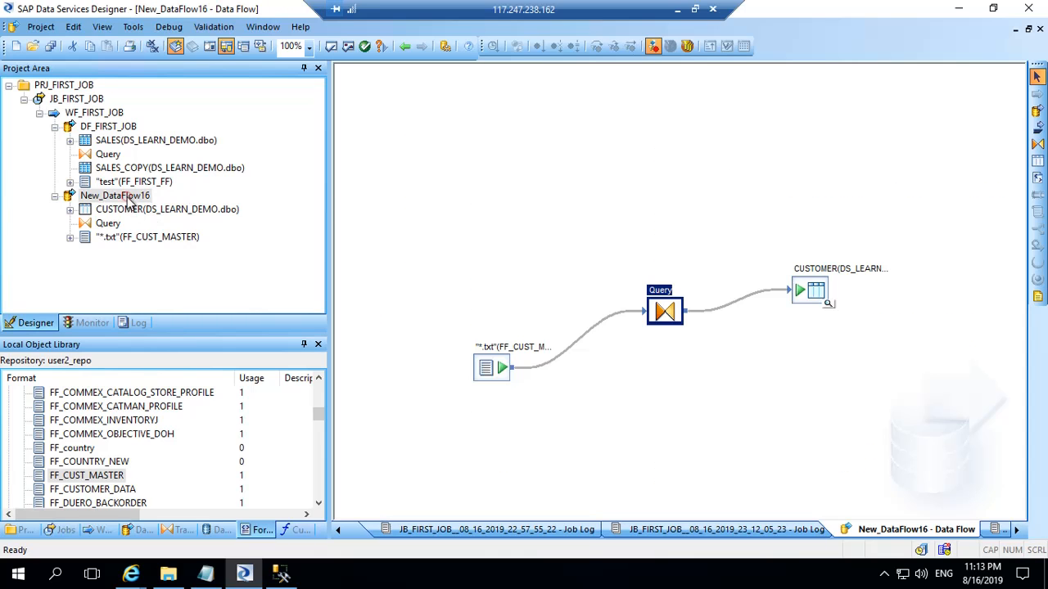
{"action": "left_click", "coordinate": [828, 303]}
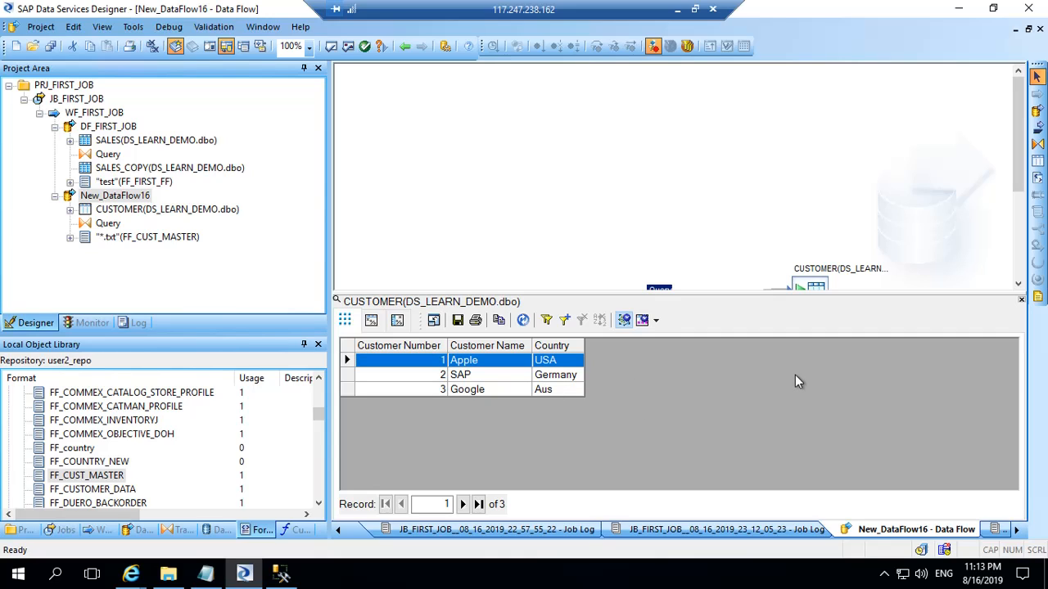
{"action": "left_click", "coordinate": [1021, 297]}
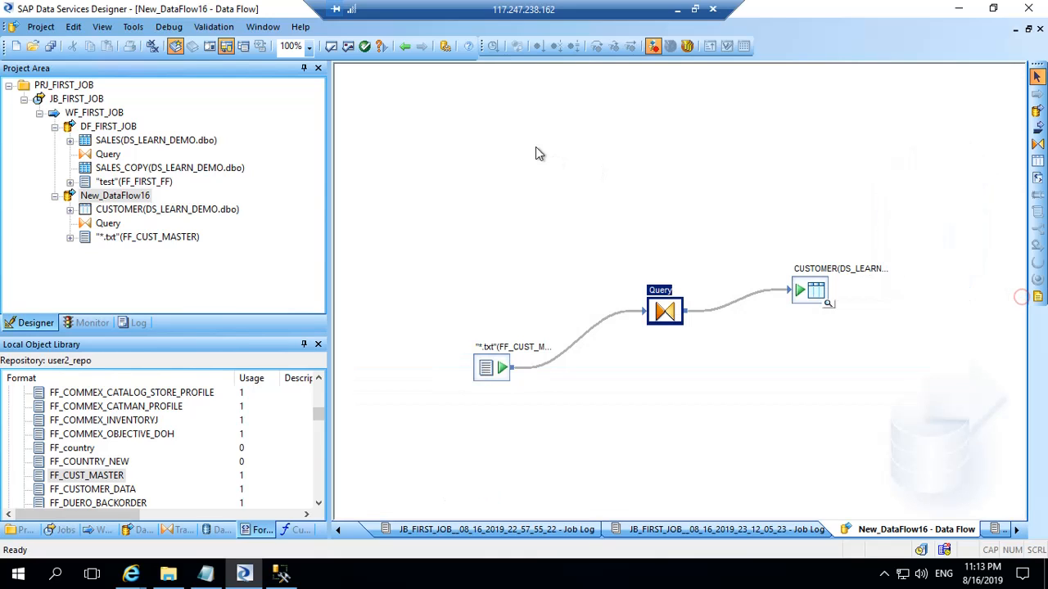
{"action": "mouse_move", "coordinate": [517, 223]}
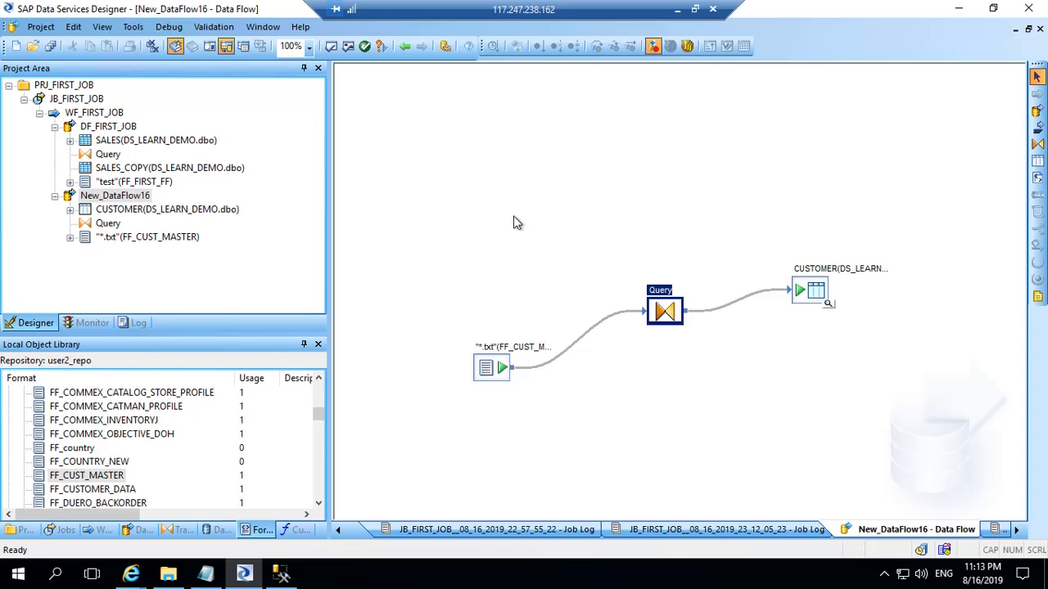